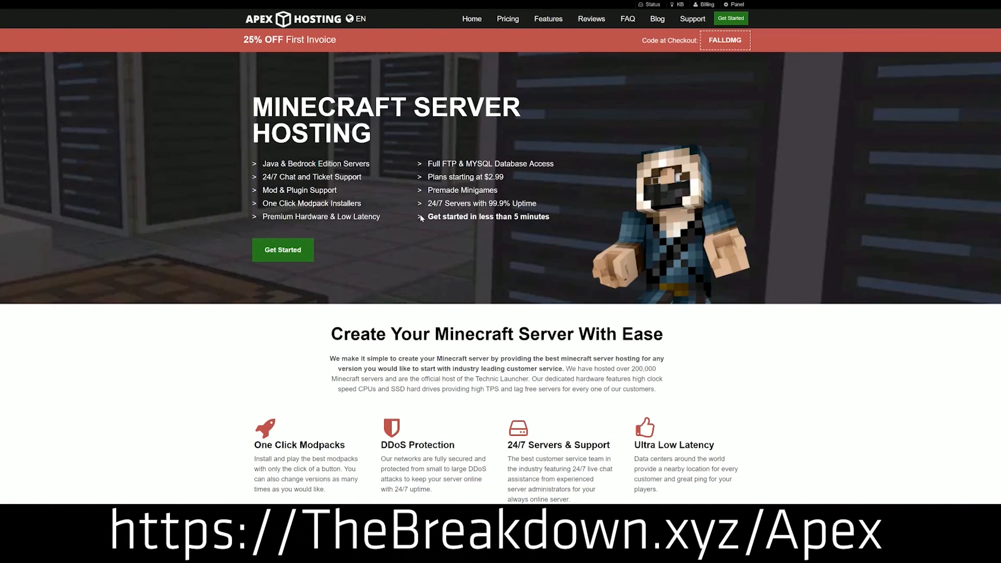
{"action": "mouse_move", "coordinate": [205, 160]}
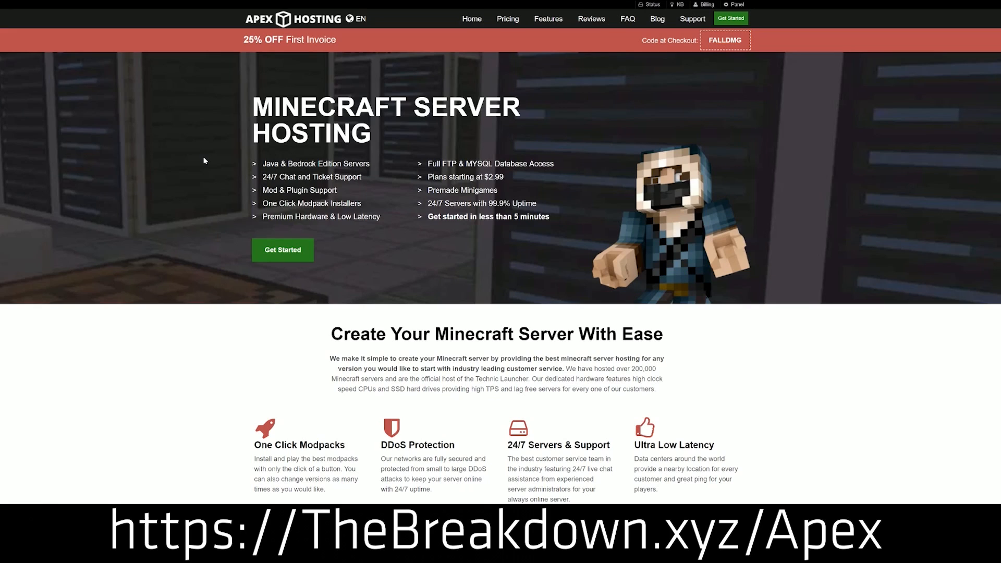
{"action": "mouse_move", "coordinate": [392, 313]}
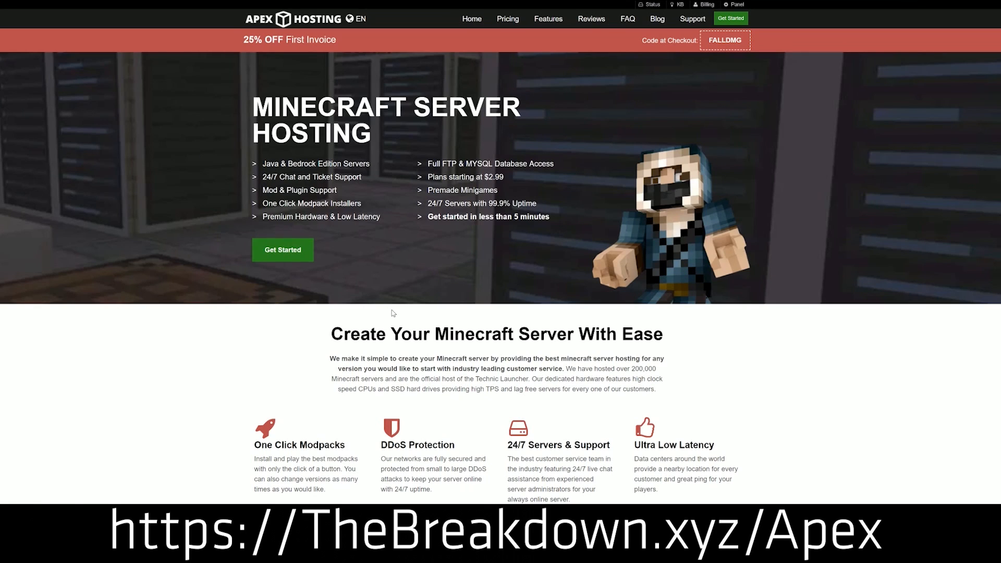
Show the JAR File version list for Server 2 in the Multicraft panel
{"action": "scroll", "scroll_direction": "down", "scroll_amount": 3}
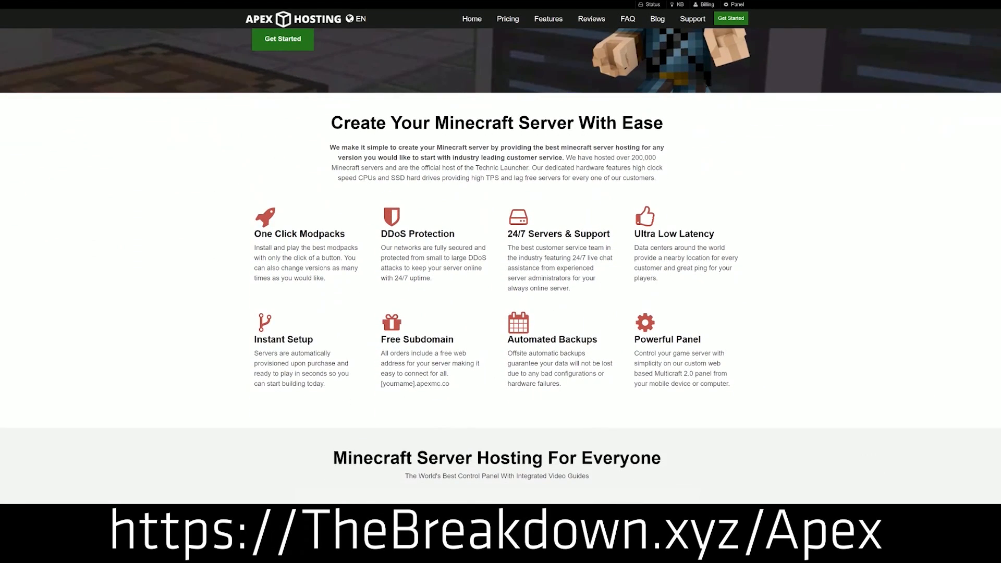
{"action": "double_click", "coordinate": [418, 233]}
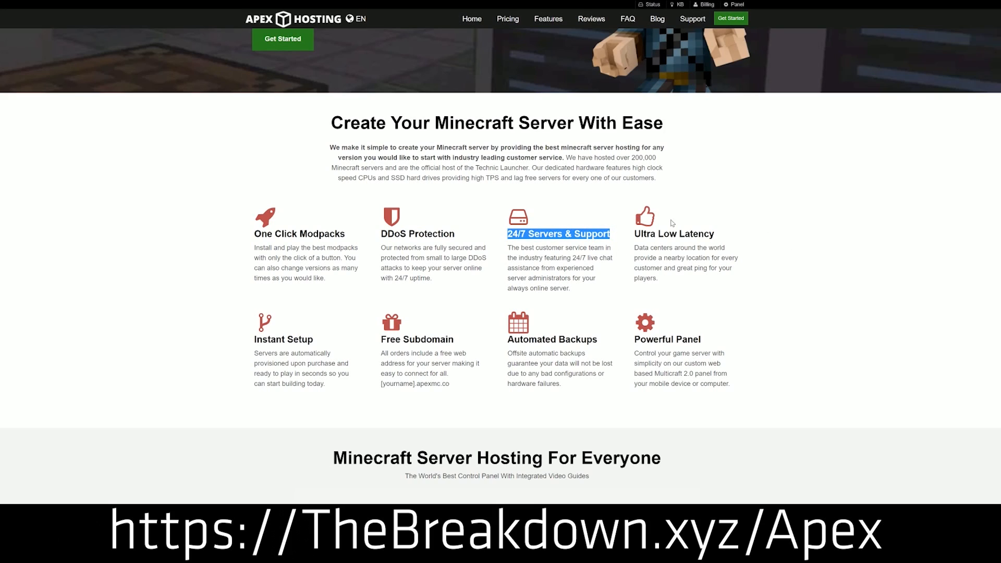
{"action": "mouse_move", "coordinate": [507, 343]}
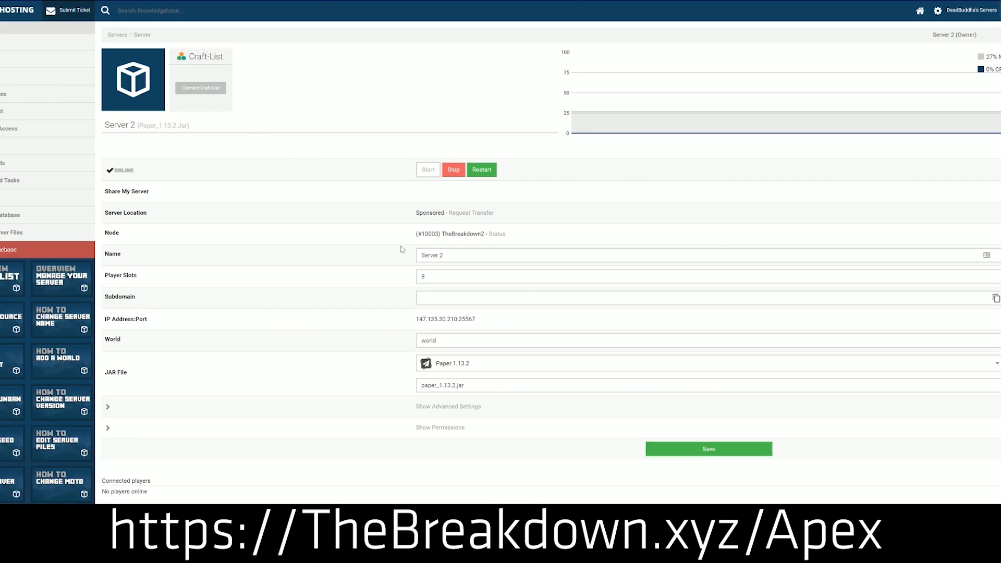
{"action": "left_click", "coordinate": [702, 363]}
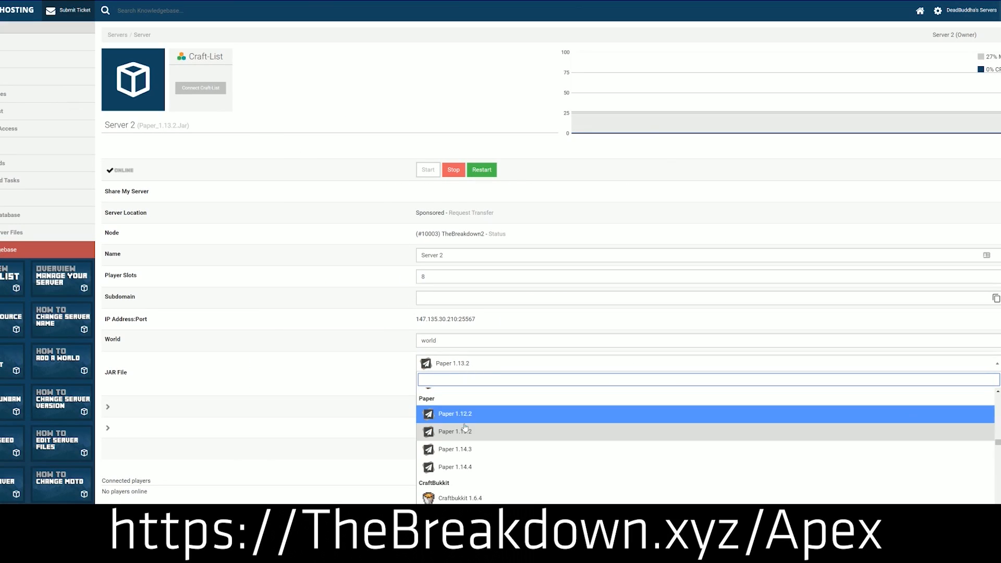
{"action": "scroll", "scroll_direction": "down", "scroll_amount": 3}
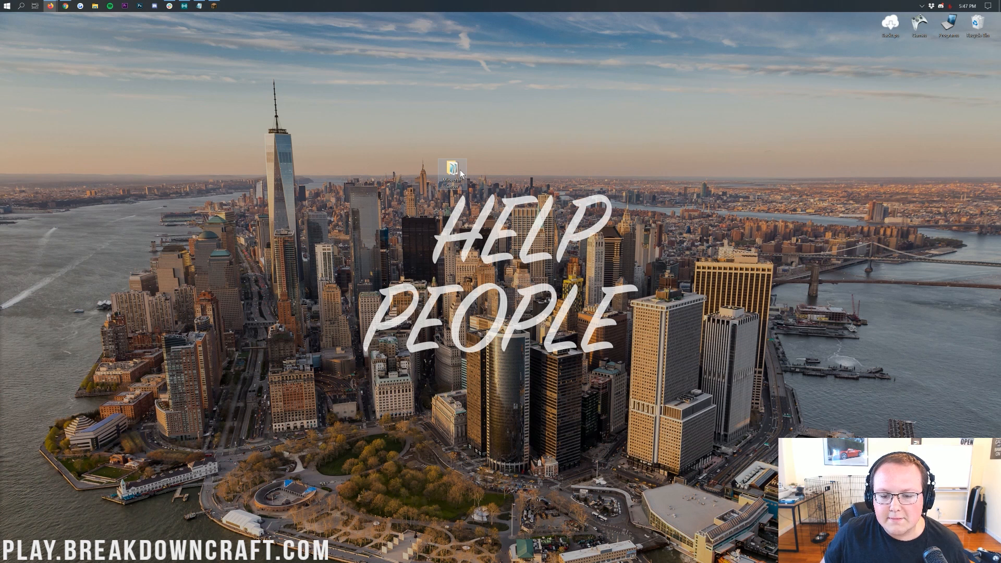
Launch the local server from server.jar inside the desktop's Minecraft Server folder
{"action": "left_click", "coordinate": [451, 171]}
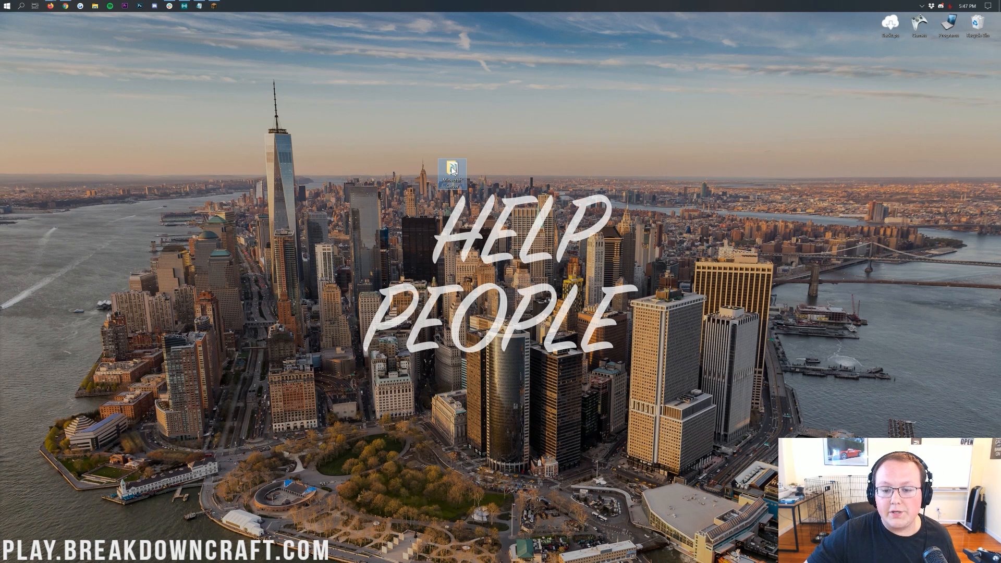
{"action": "double_click", "coordinate": [452, 169]}
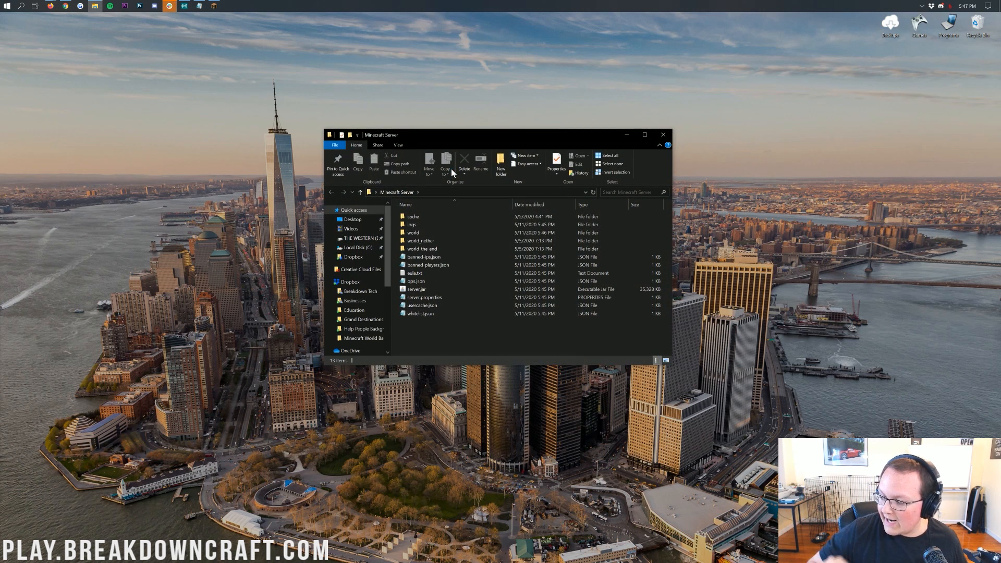
{"action": "left_click", "coordinate": [421, 248]}
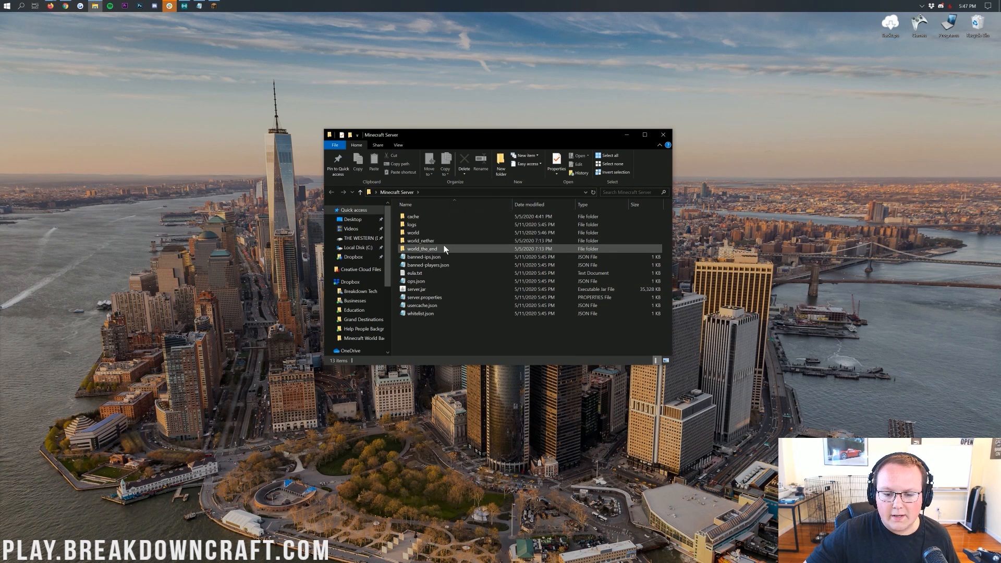
{"action": "left_click", "coordinate": [415, 289]}
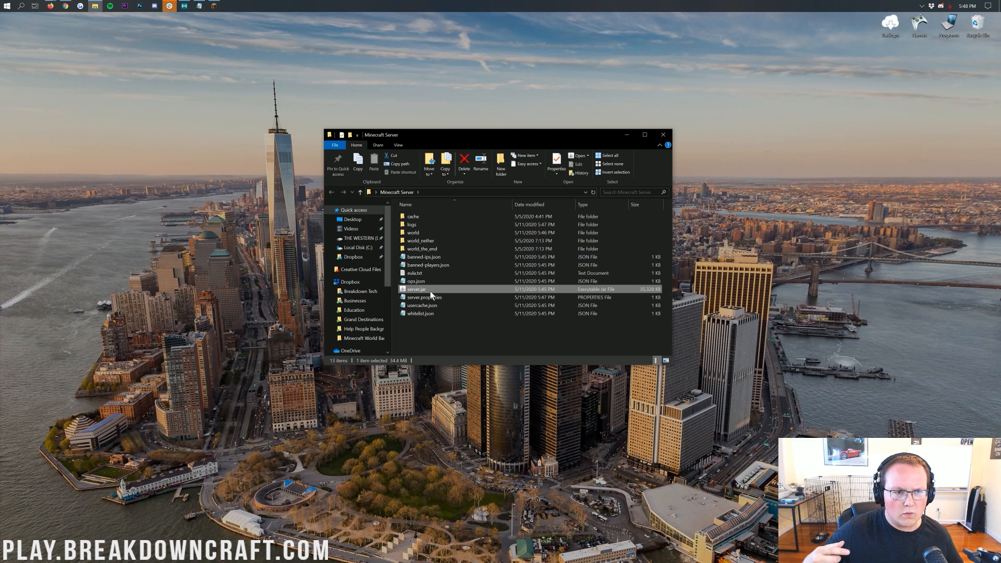
{"action": "double_click", "coordinate": [417, 289]}
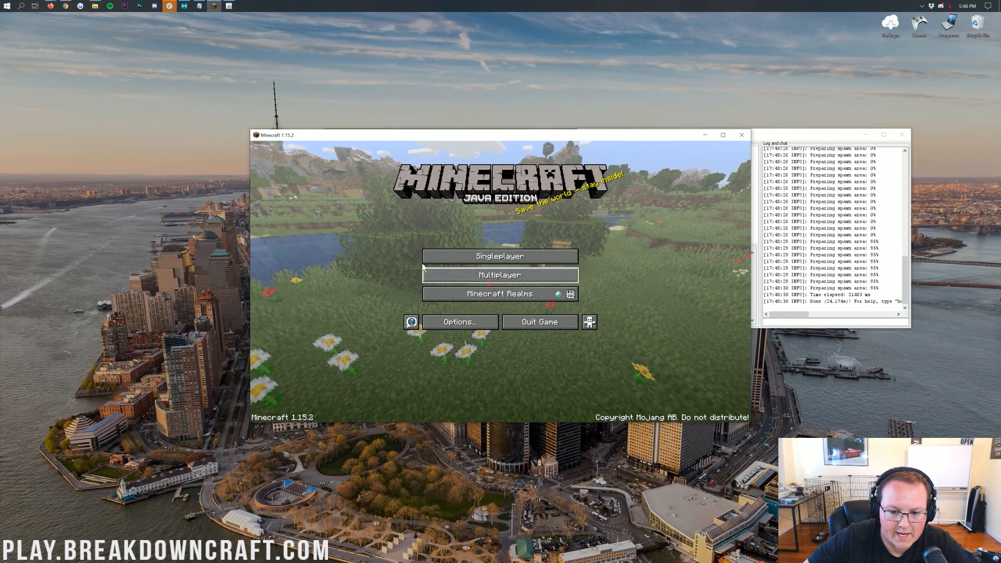
Join the local server via Multiplayer > Direct Connect at the entered address
{"action": "left_click", "coordinate": [500, 274]}
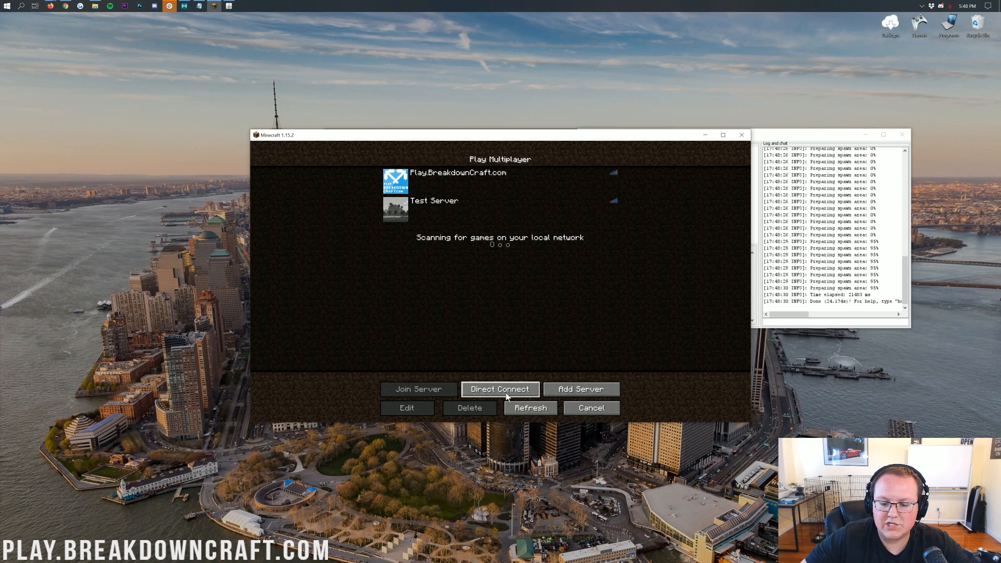
{"action": "left_click", "coordinate": [500, 389]}
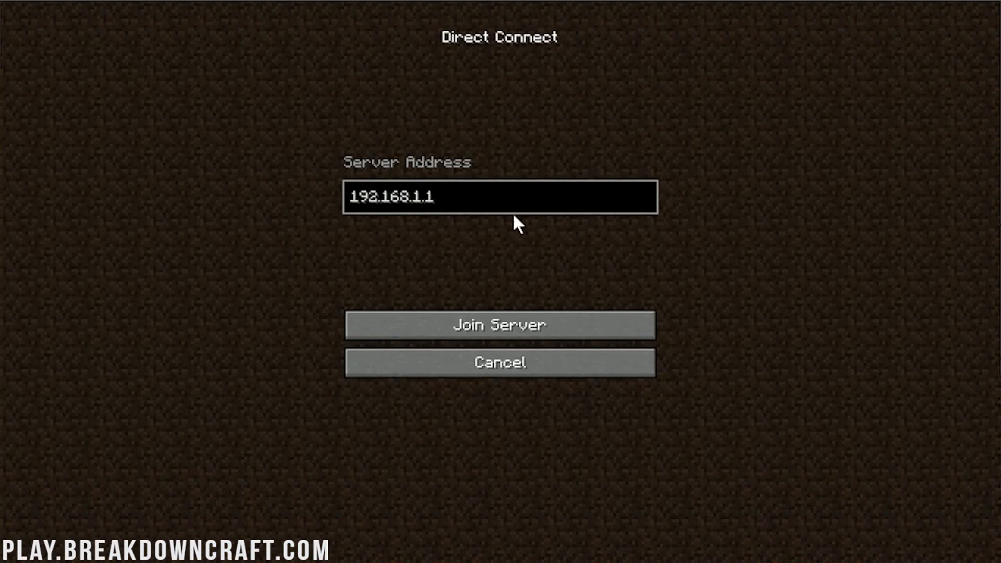
{"action": "left_click", "coordinate": [499, 325]}
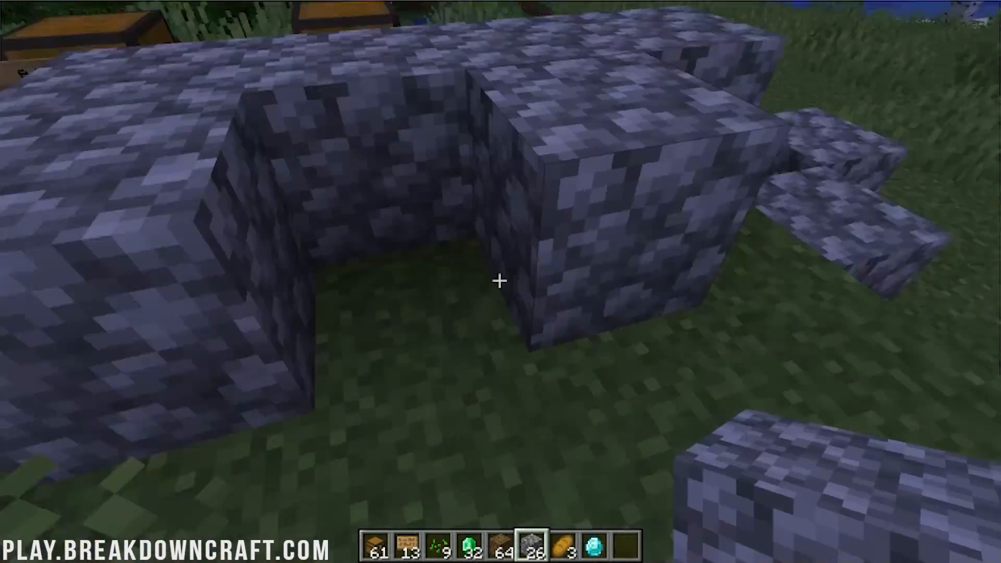
{"action": "mouse_move", "coordinate": [500, 281]}
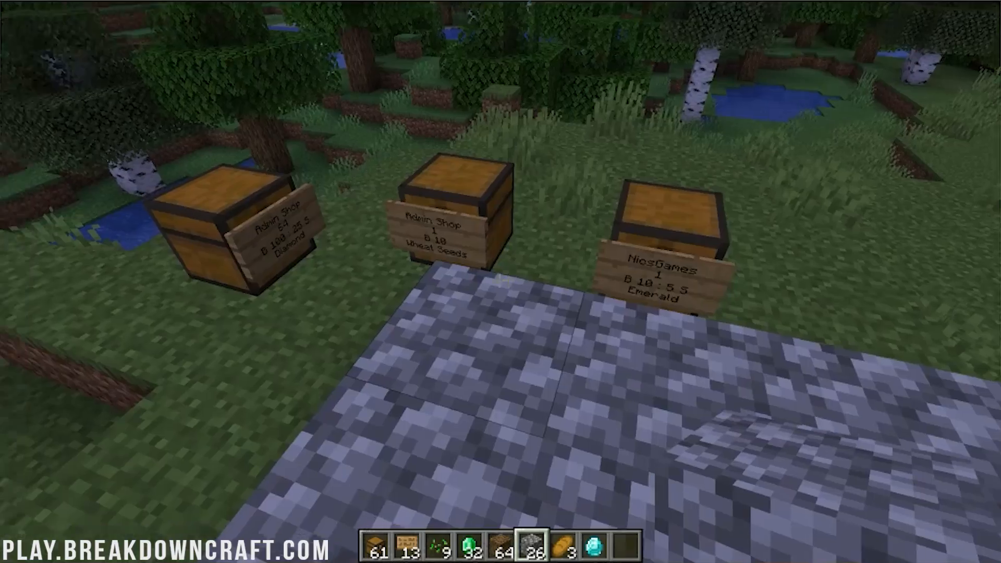
{"action": "key", "text": "Escape"}
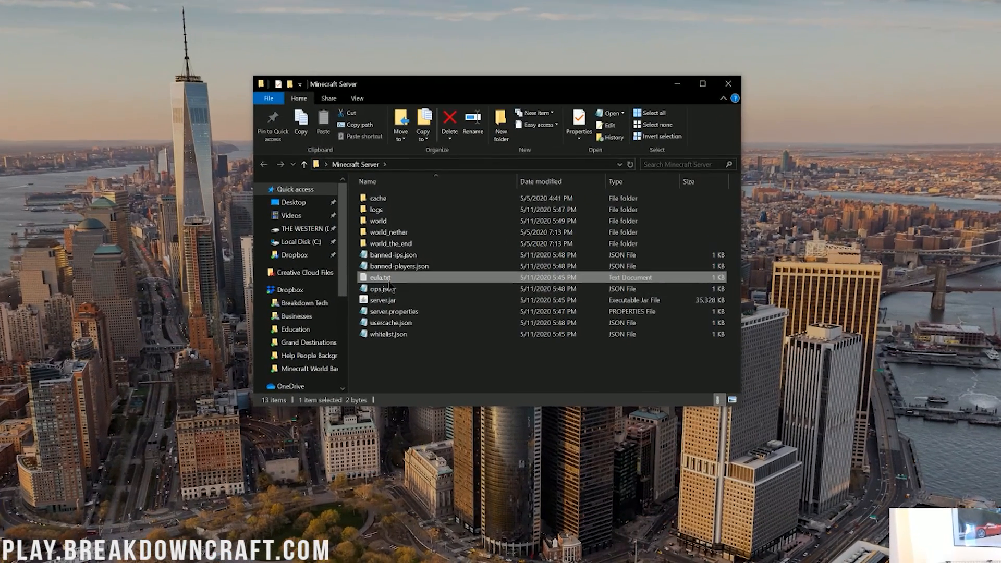
Rename the world folder to old_world
{"action": "left_click", "coordinate": [388, 232]}
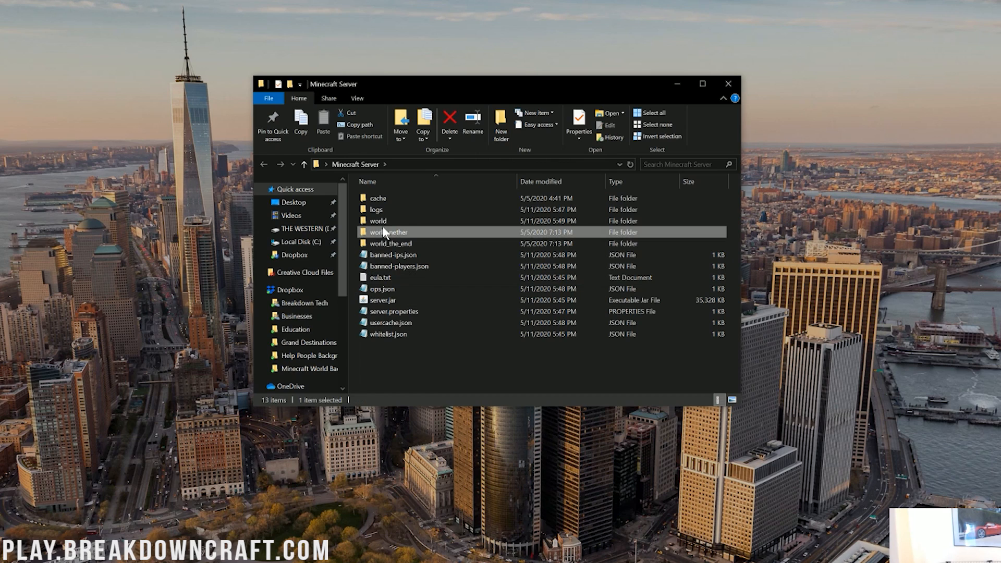
{"action": "left_click", "coordinate": [389, 243]}
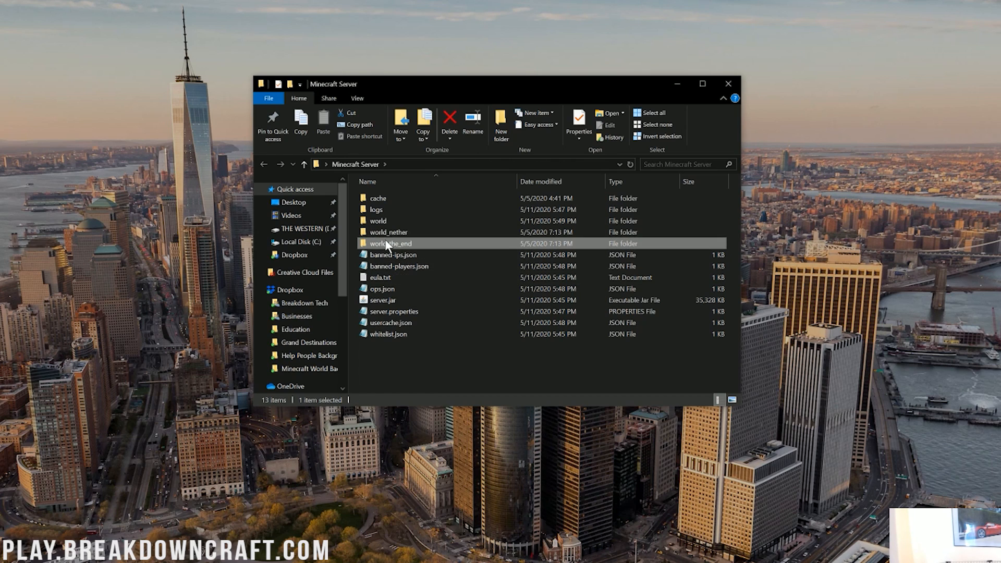
{"action": "left_click", "coordinate": [378, 220]}
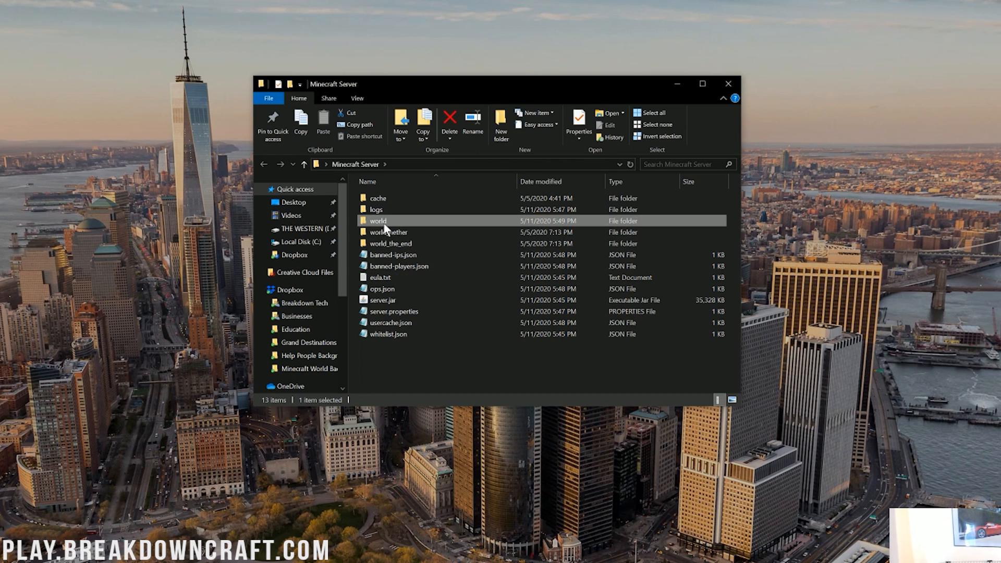
{"action": "mouse_move", "coordinate": [377, 220]}
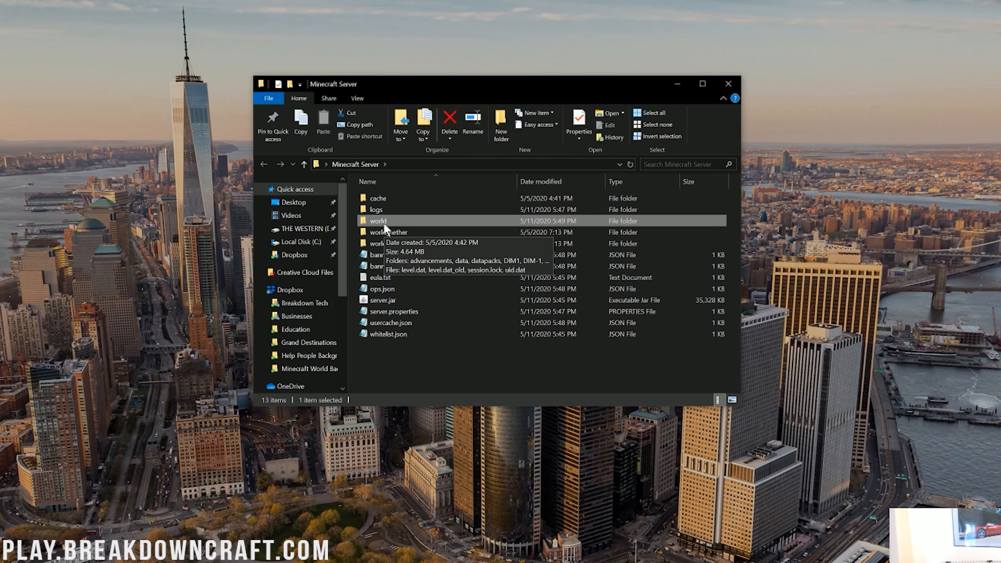
{"action": "right_click", "coordinate": [377, 220]}
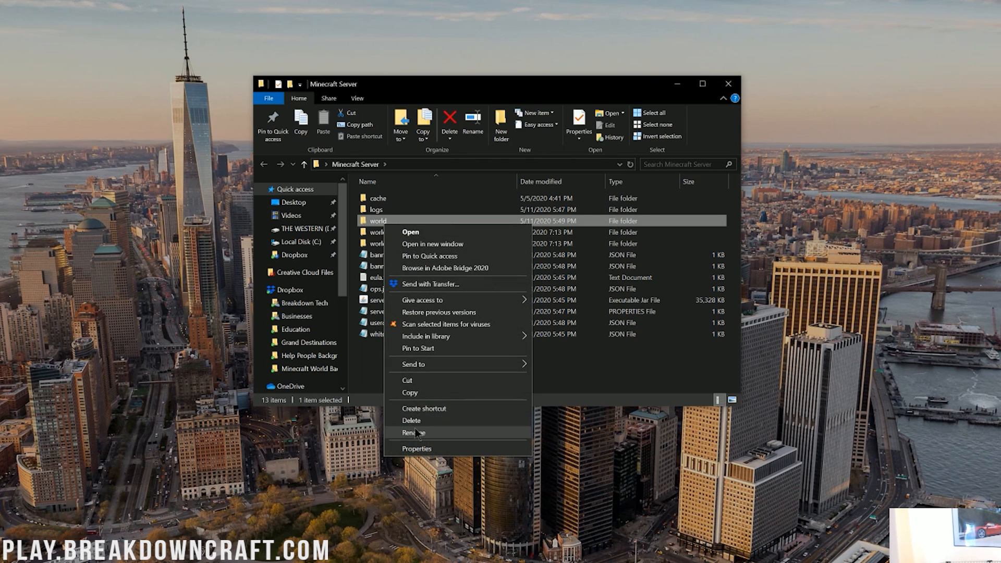
{"action": "left_click", "coordinate": [414, 433]}
{"action": "type", "text": "old_"}
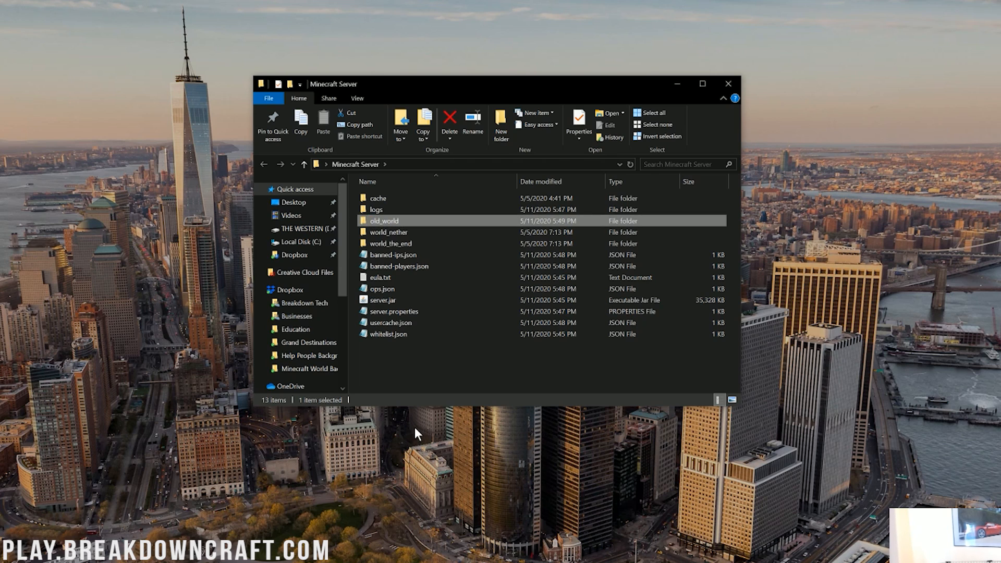
{"action": "mouse_move", "coordinate": [387, 231]}
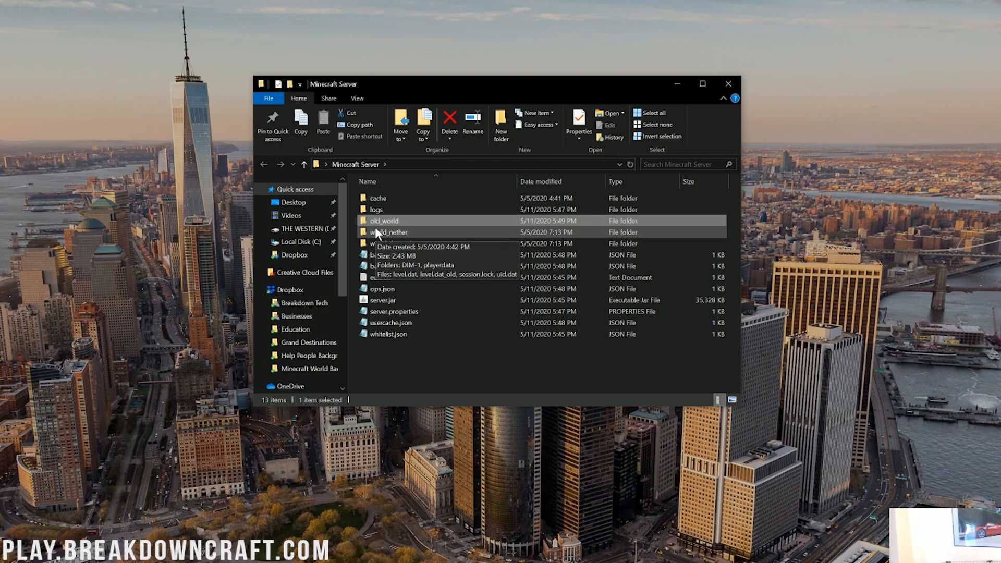
Rename the nether and end folders to old_world_nether and old_world_the_end
{"action": "right_click", "coordinate": [387, 232]}
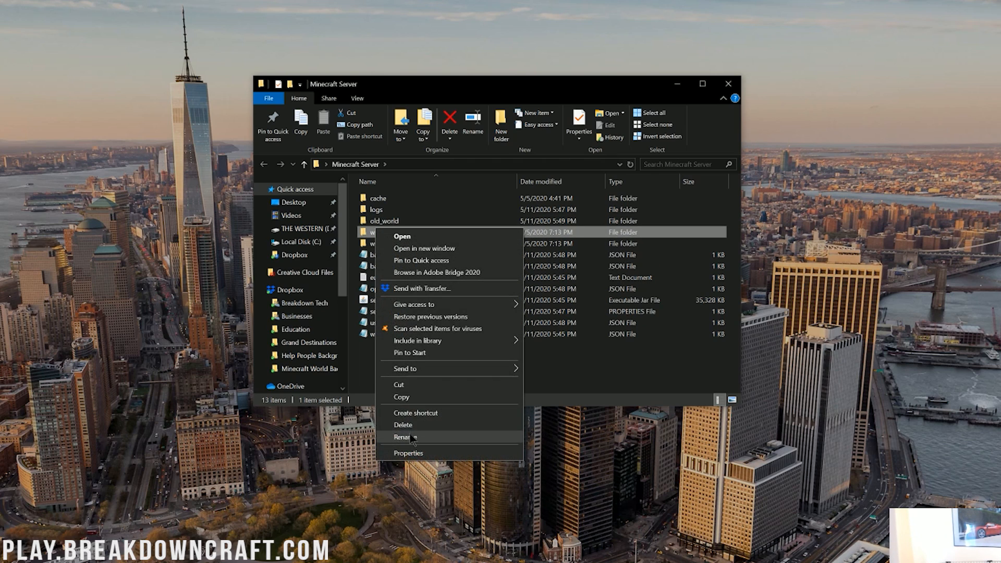
{"action": "left_click", "coordinate": [404, 438]}
{"action": "type", "text": "oldworld_nether"}
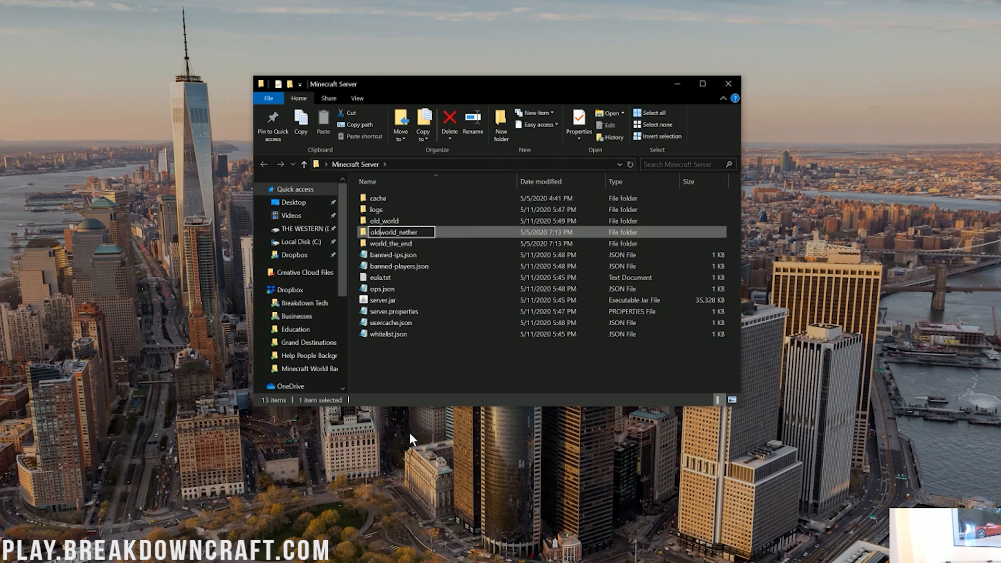
{"action": "left_click", "coordinate": [384, 301]}
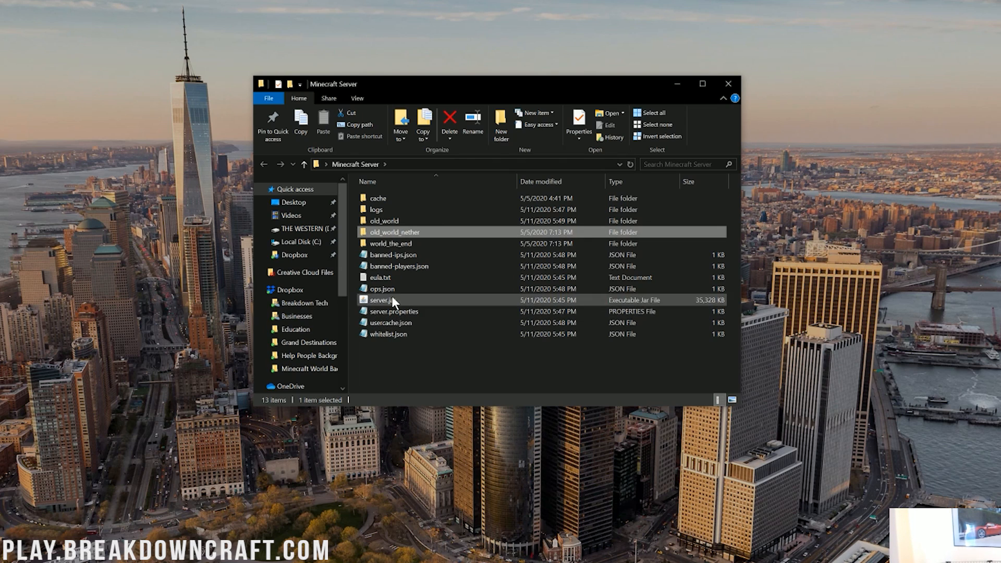
{"action": "mouse_move", "coordinate": [395, 229]}
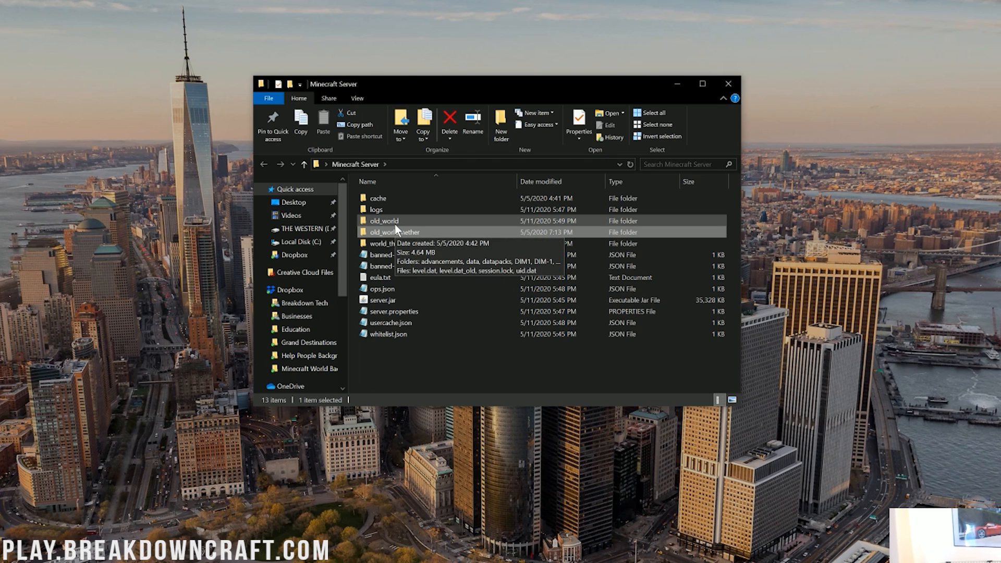
{"action": "double_click", "coordinate": [391, 243]}
{"action": "type", "text": "old_"}
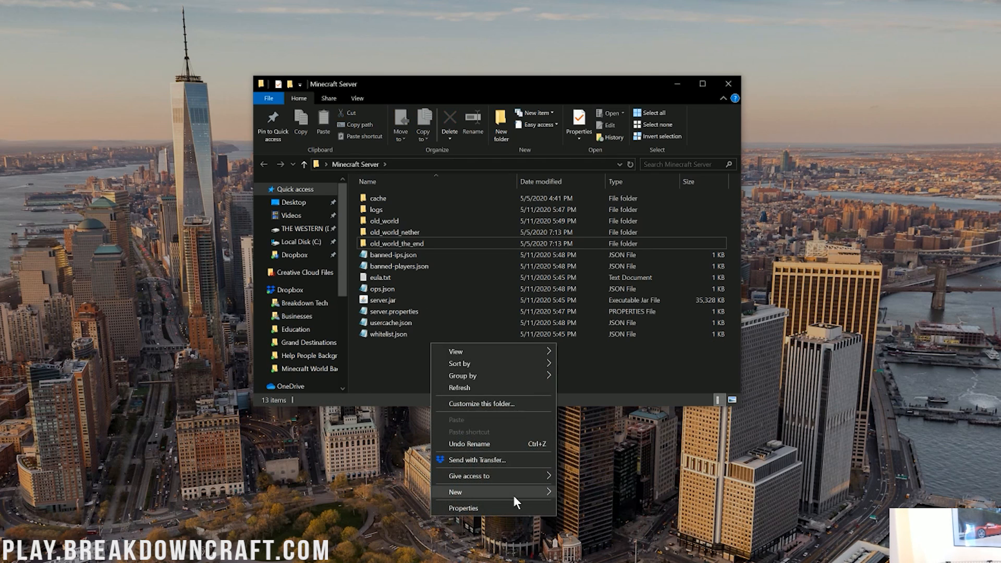
Create an Old World Backups folder holding the three old_world folders
{"action": "left_click", "coordinate": [456, 492]}
{"action": "type", "text": "Old World Backups"}
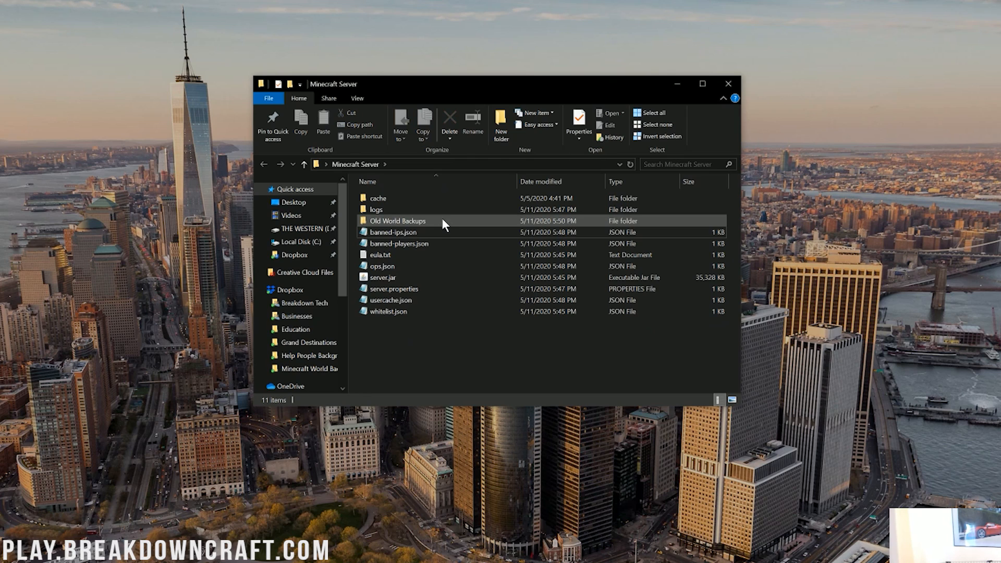
{"action": "mouse_move", "coordinate": [445, 222]}
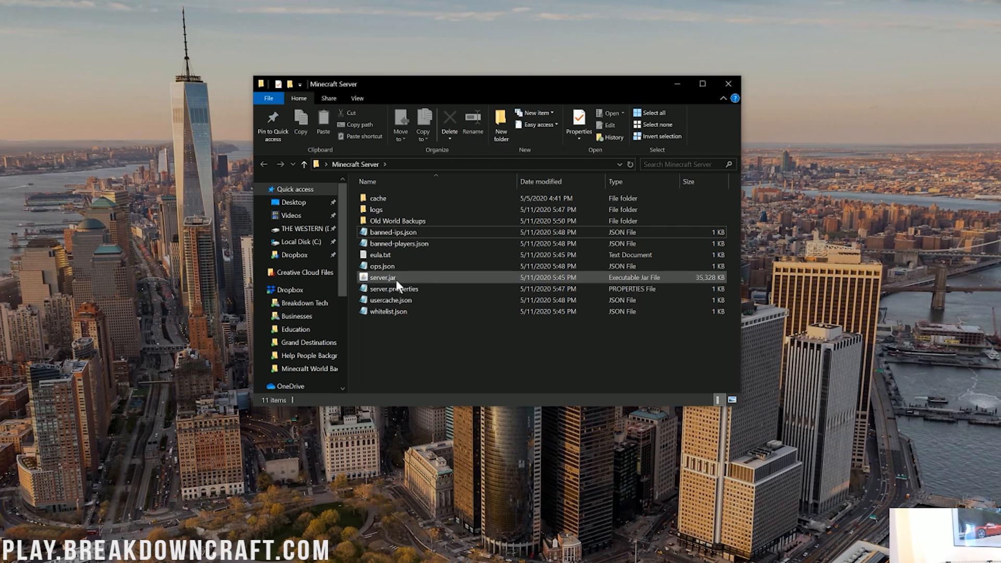
{"action": "left_click", "coordinate": [381, 277]}
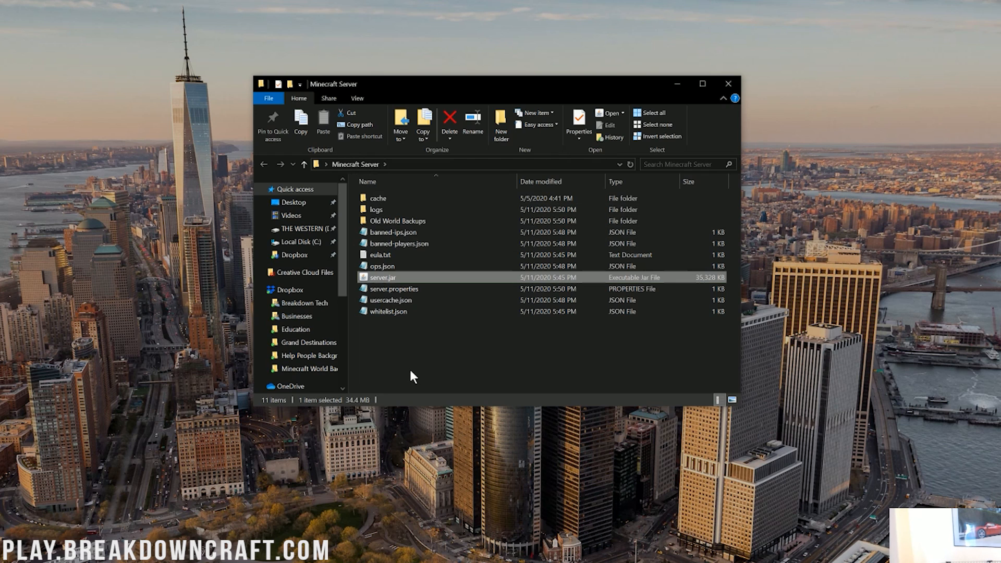
Relaunch server.jar and go into the freshly generated world folder
{"action": "double_click", "coordinate": [383, 277]}
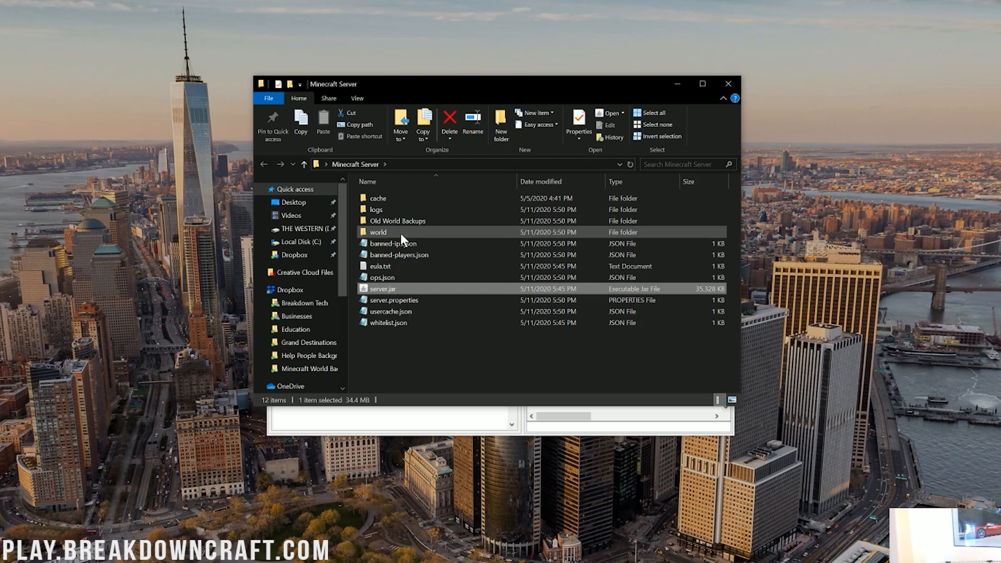
{"action": "left_click", "coordinate": [378, 231]}
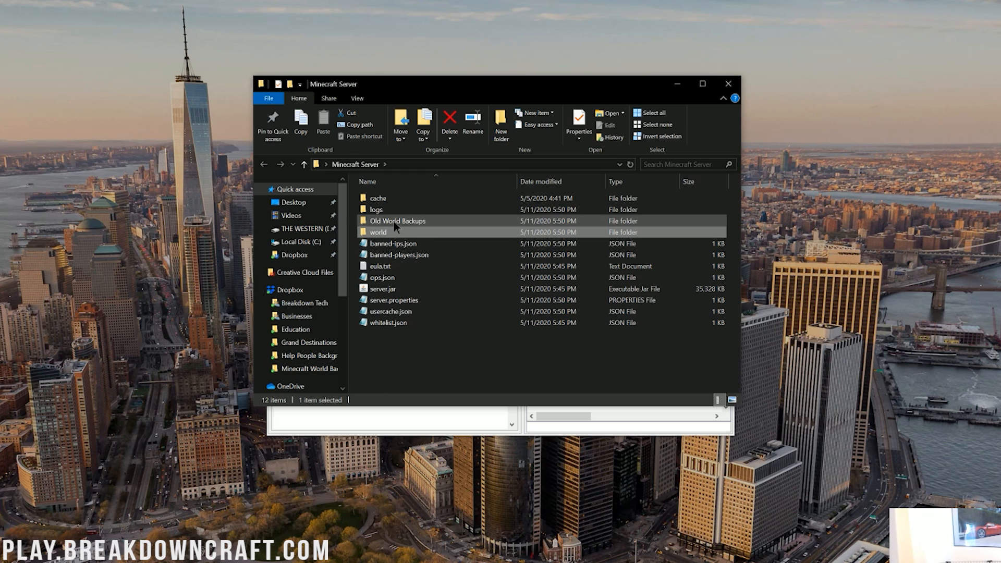
{"action": "double_click", "coordinate": [398, 220]}
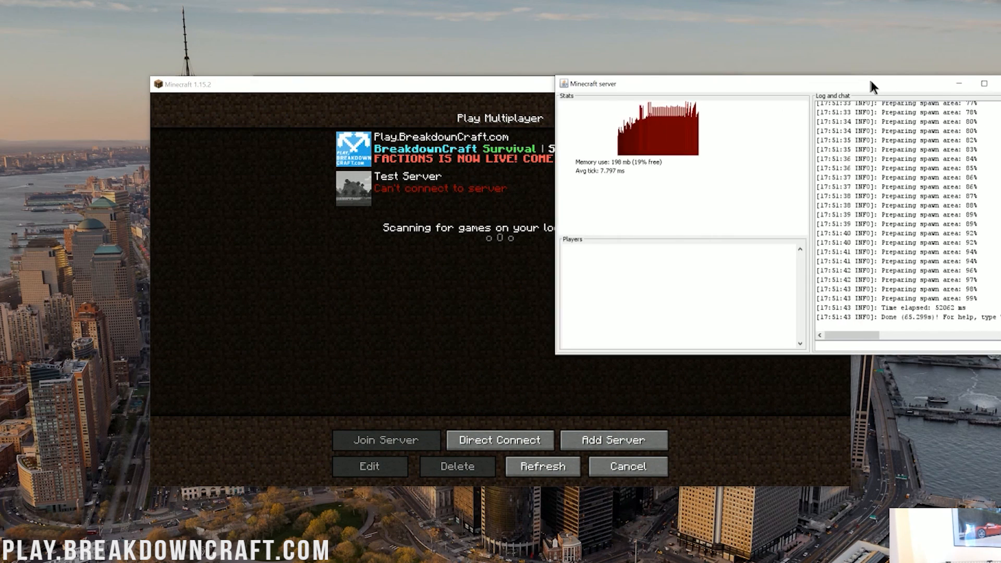
Direct-connect to the restarted server and check the inventory is empty
{"action": "left_click", "coordinate": [500, 440]}
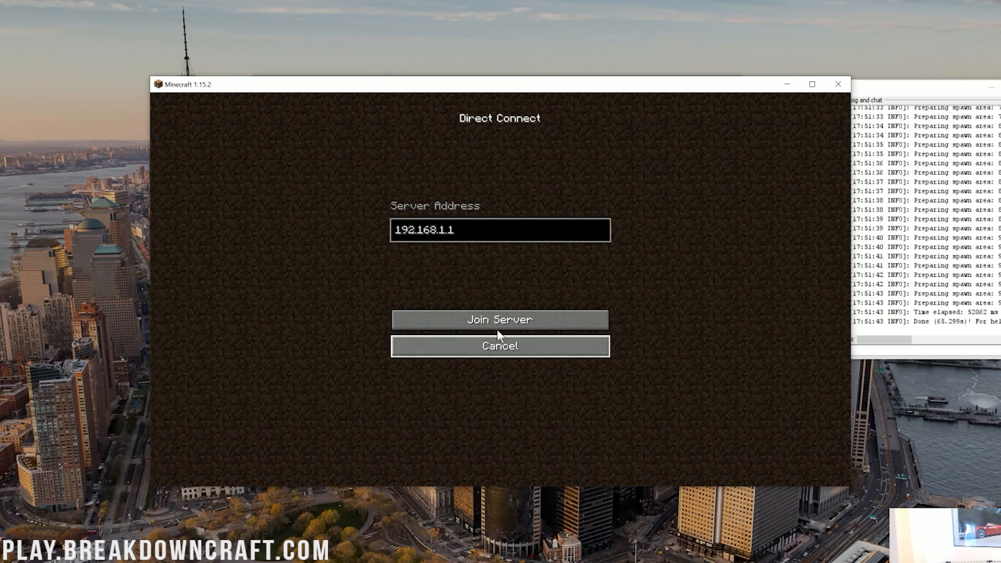
{"action": "left_click", "coordinate": [500, 319]}
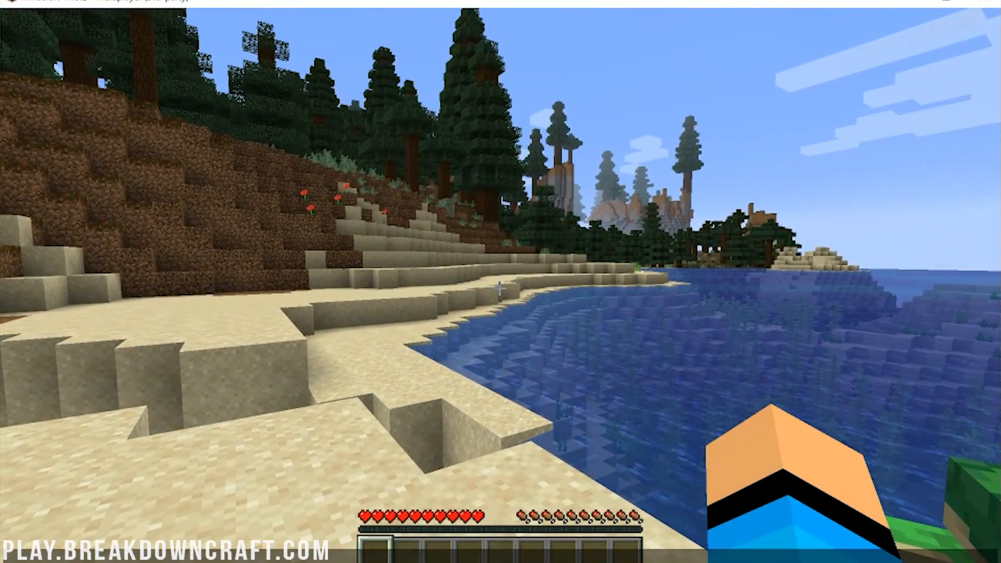
{"action": "key", "text": "e"}
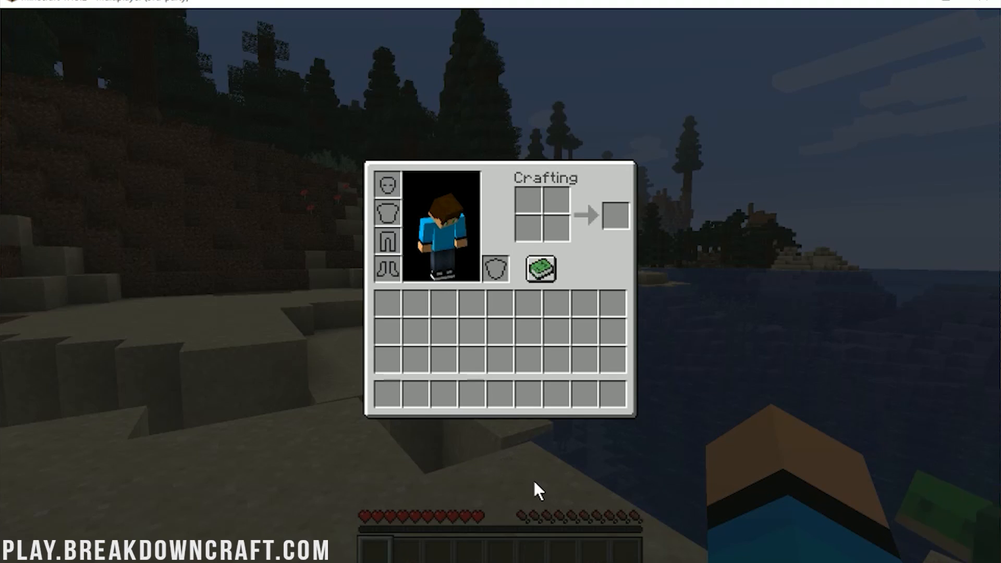
{"action": "key", "text": "Escape"}
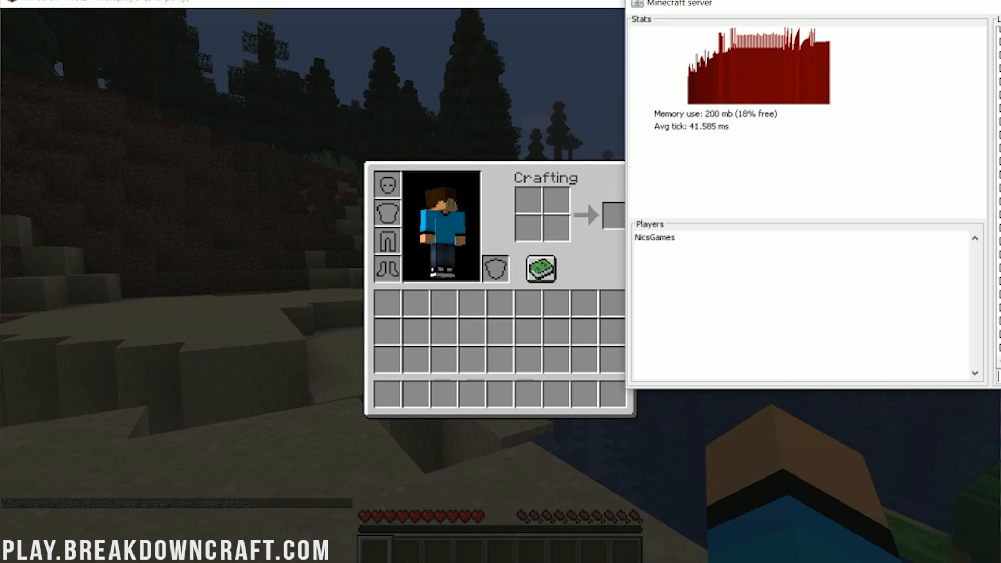
{"action": "key", "text": "Escape"}
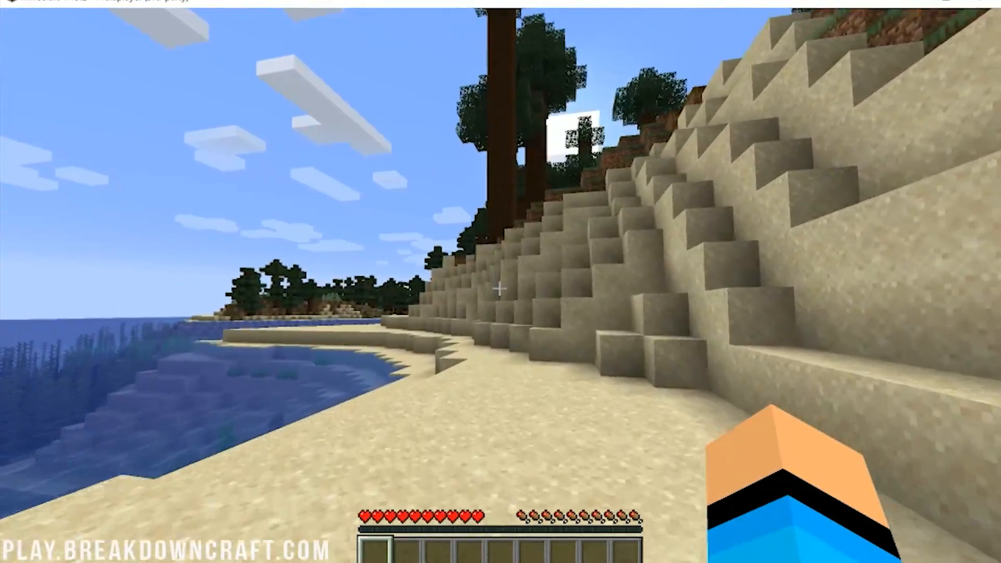
{"action": "mouse_move", "coordinate": [501, 282]}
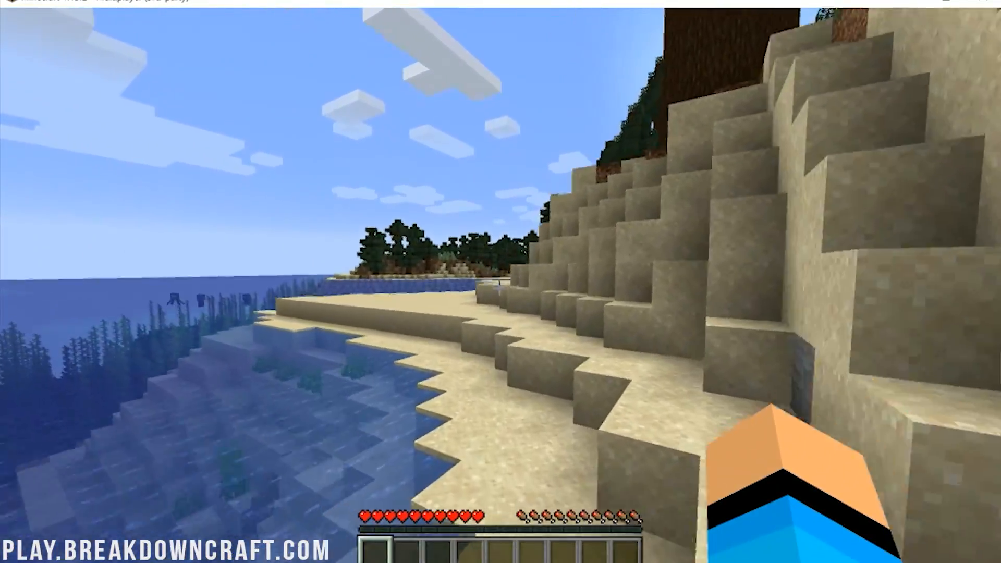
{"action": "mouse_move", "coordinate": [501, 282]}
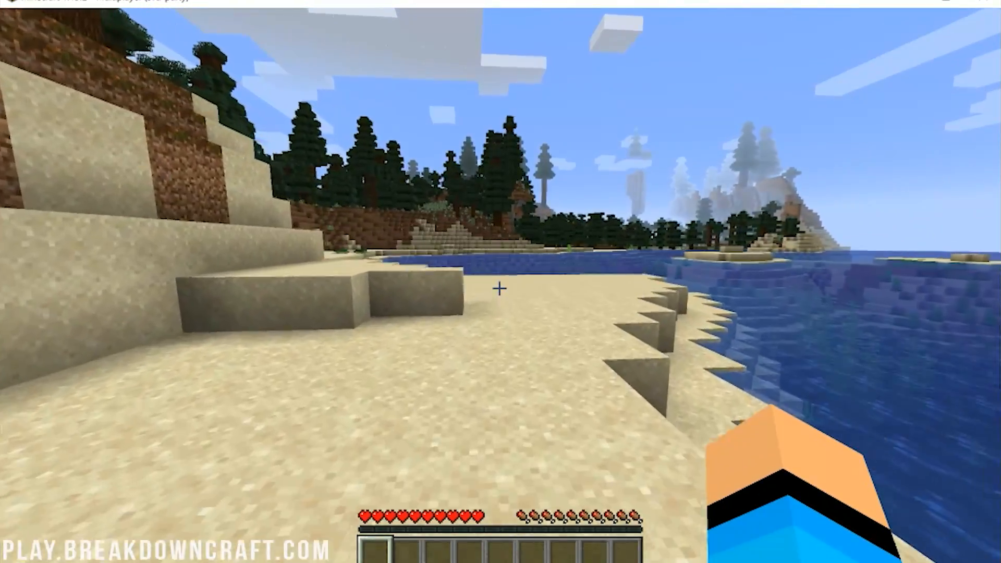
Check the empty inventory, switch to Creative mode, then disconnect from the server
{"action": "key", "text": "e"}
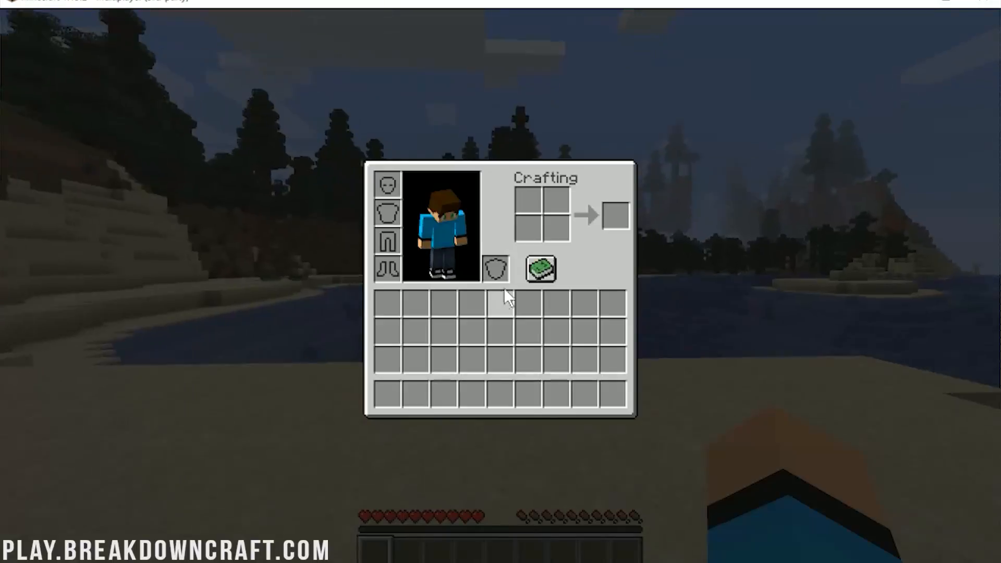
{"action": "key", "text": "Escape"}
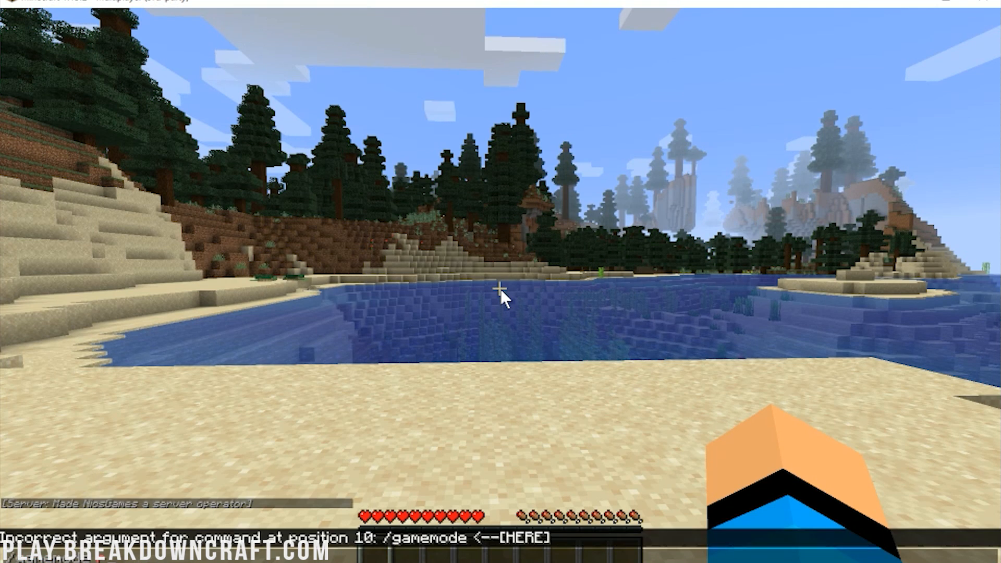
{"action": "key", "text": "e"}
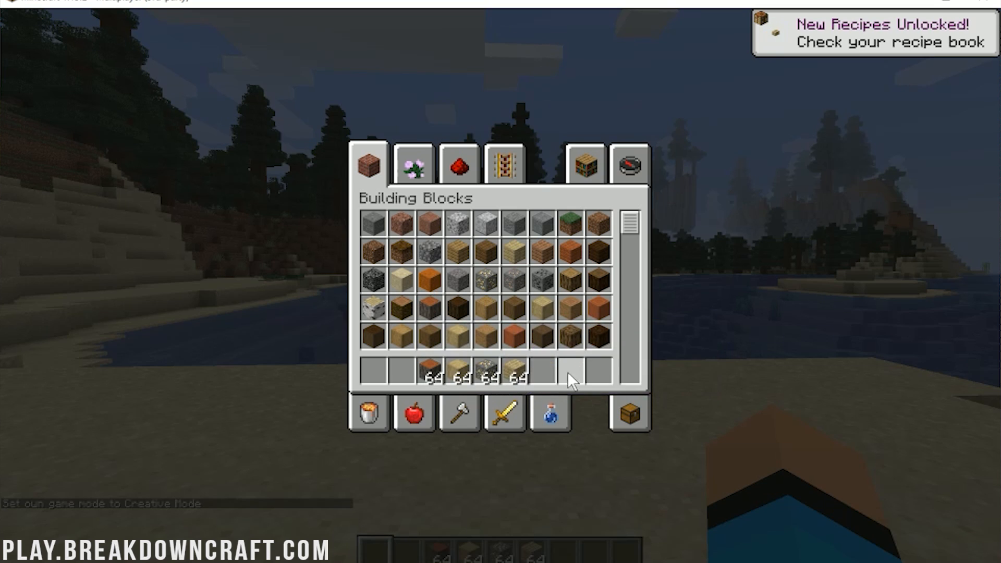
{"action": "key", "text": "Escape"}
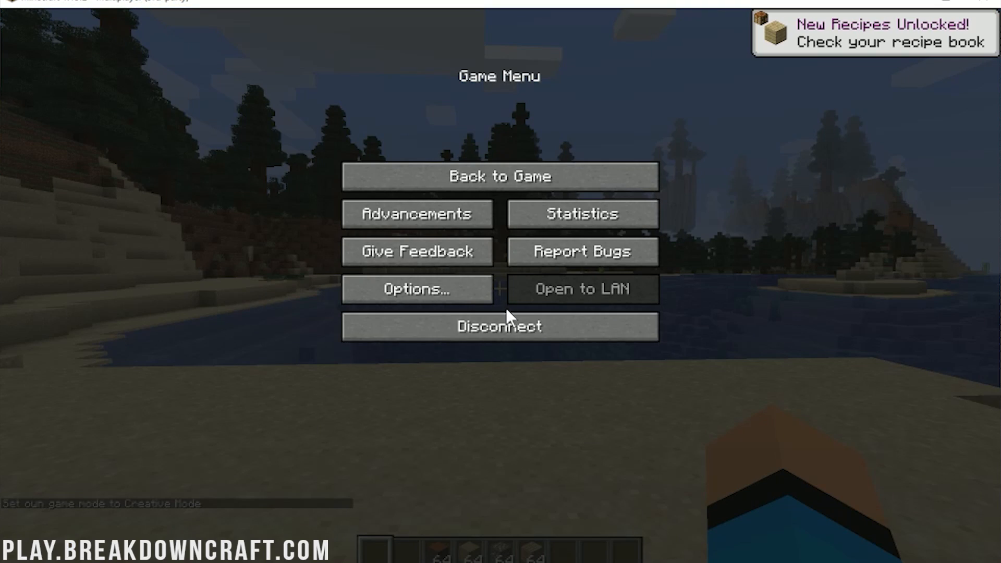
{"action": "left_click", "coordinate": [499, 326]}
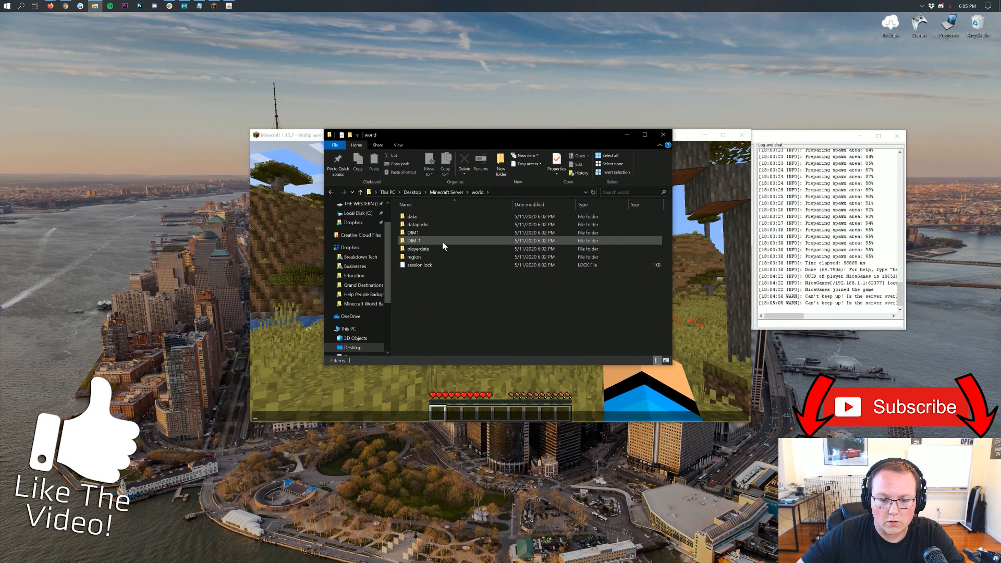
Go into the new world's playerdata folder containing one player .dat file
{"action": "left_click", "coordinate": [415, 232]}
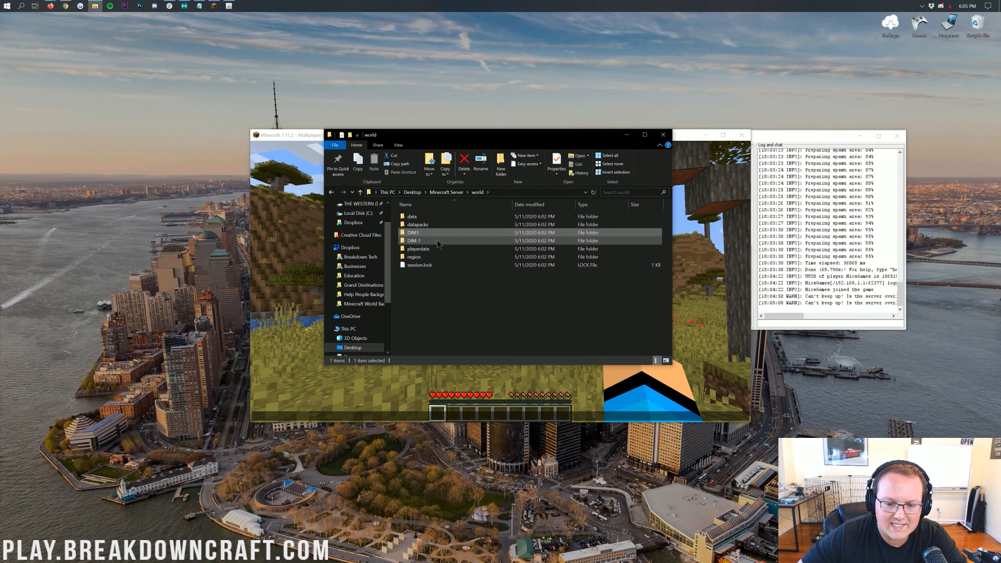
{"action": "left_click", "coordinate": [416, 248]}
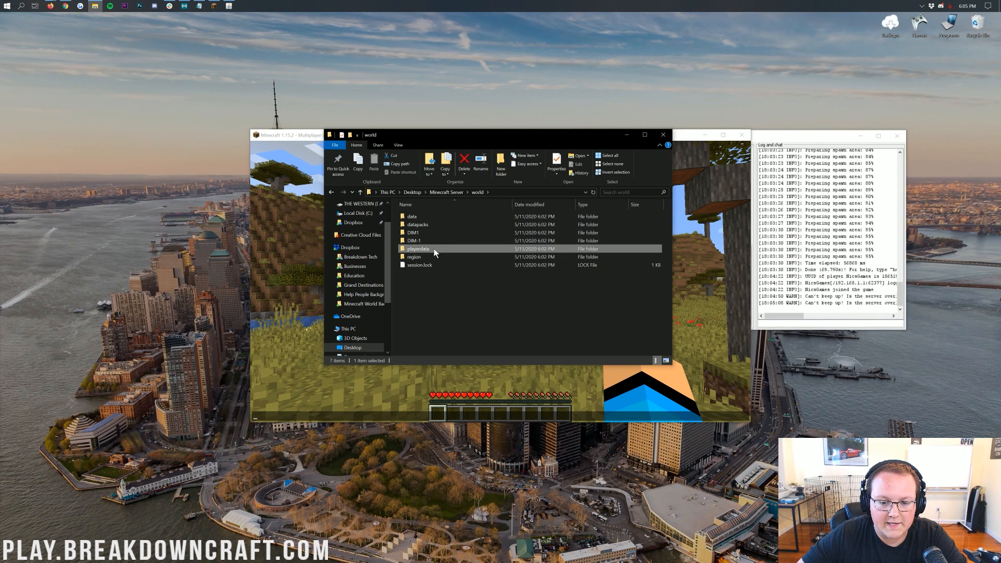
{"action": "left_click", "coordinate": [414, 256]}
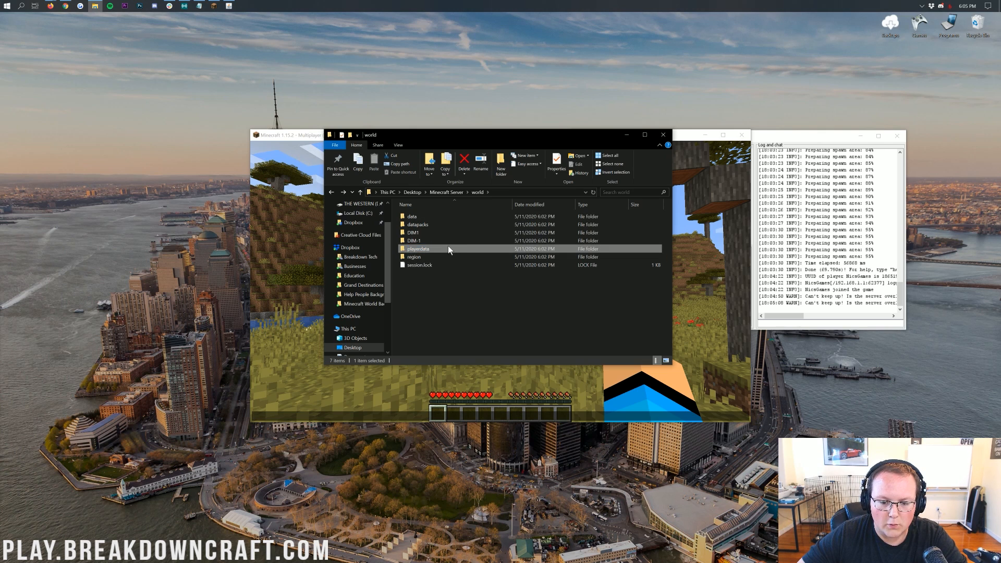
{"action": "left_click", "coordinate": [683, 292]}
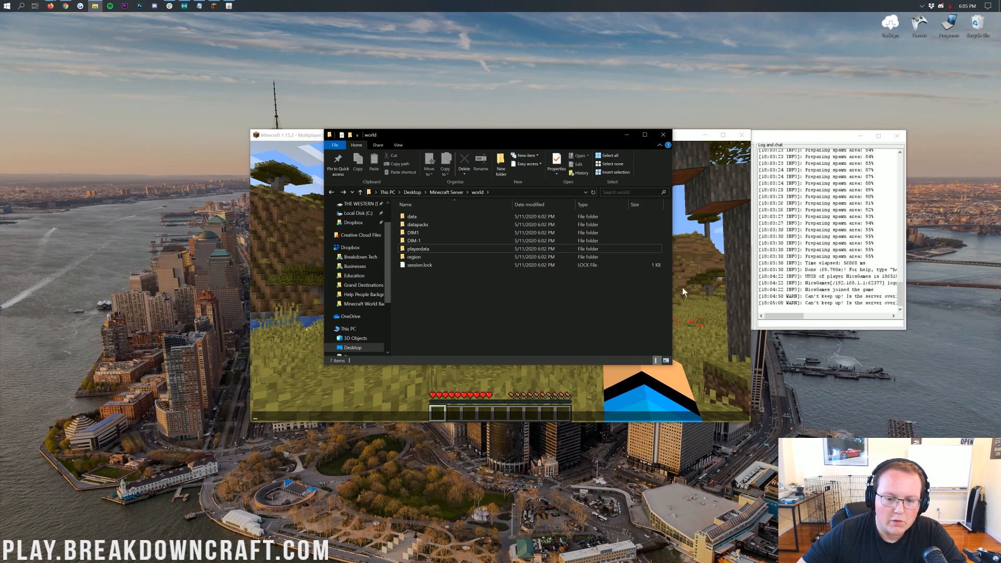
{"action": "double_click", "coordinate": [412, 216]}
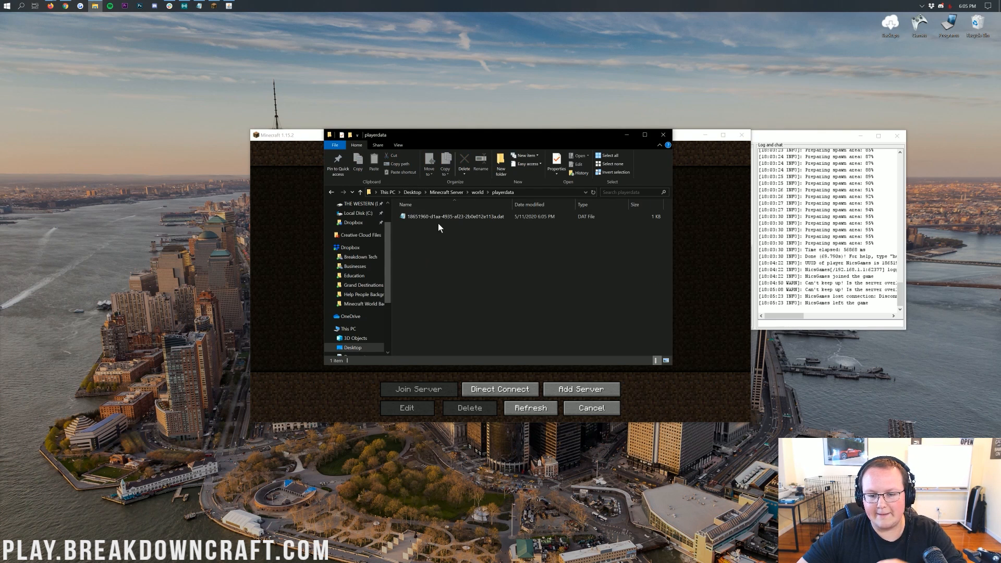
Inspect the player .dat file in Notepad, then return to the world folder
{"action": "left_click", "coordinate": [455, 217]}
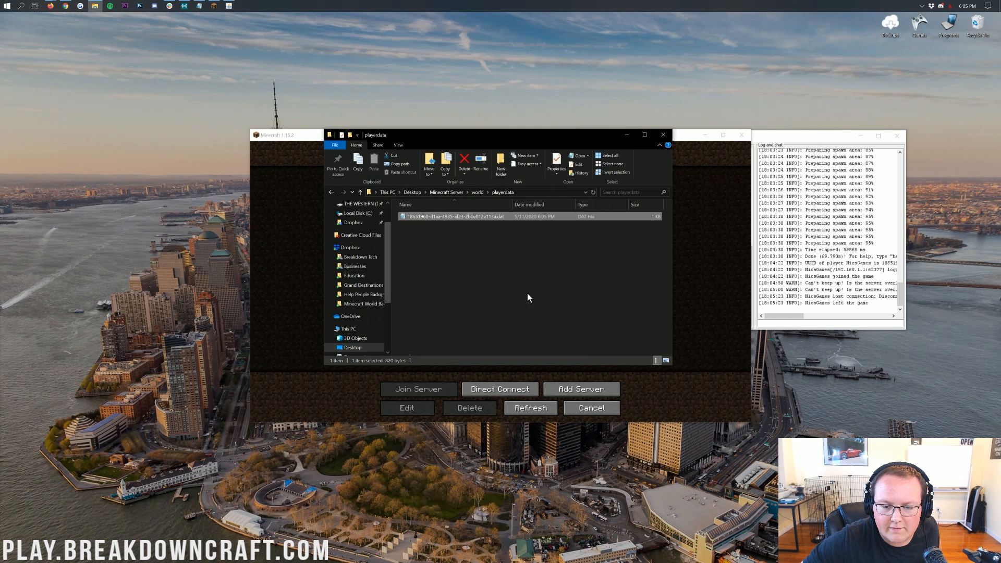
{"action": "double_click", "coordinate": [454, 217]}
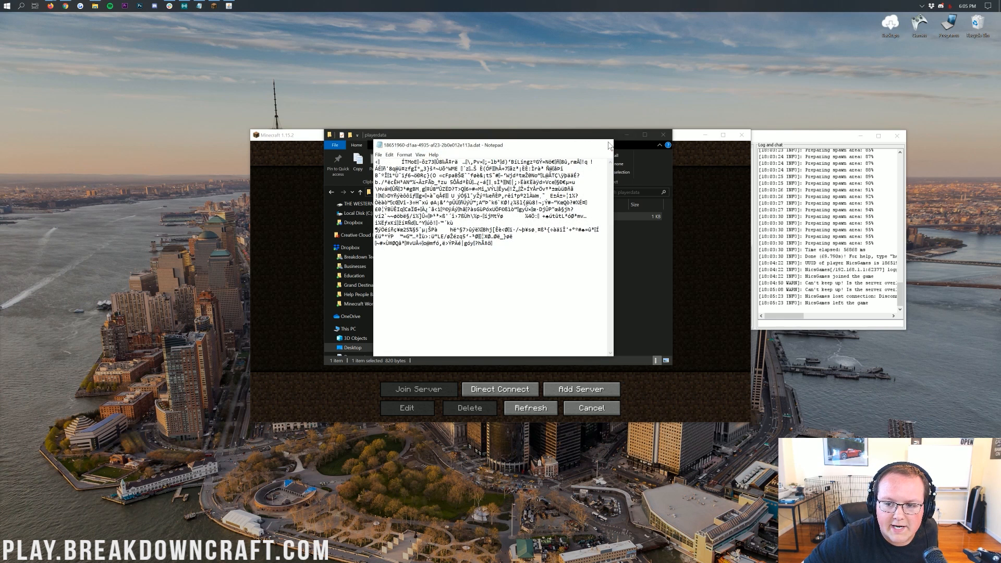
{"action": "left_click", "coordinate": [662, 145]}
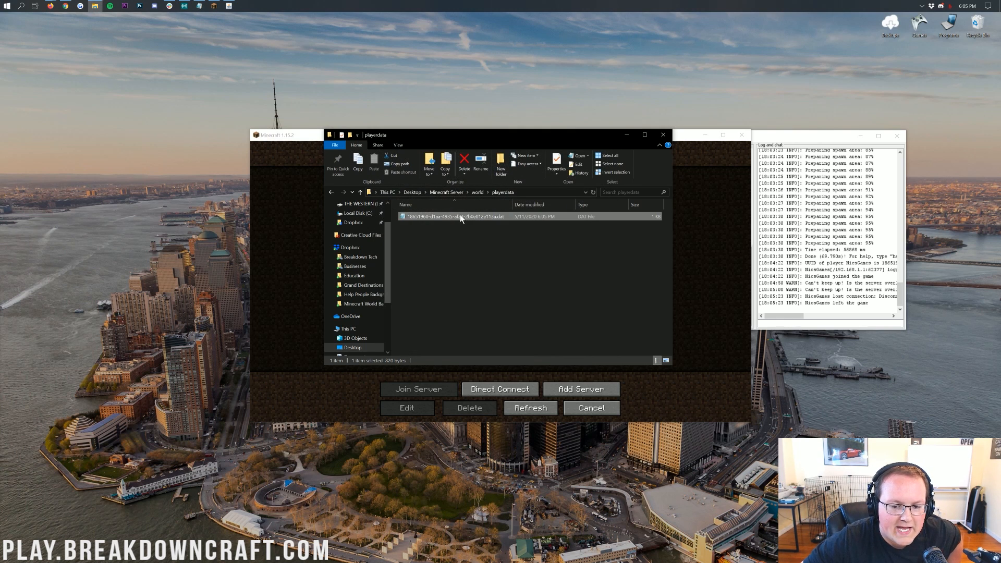
{"action": "mouse_move", "coordinate": [457, 217]}
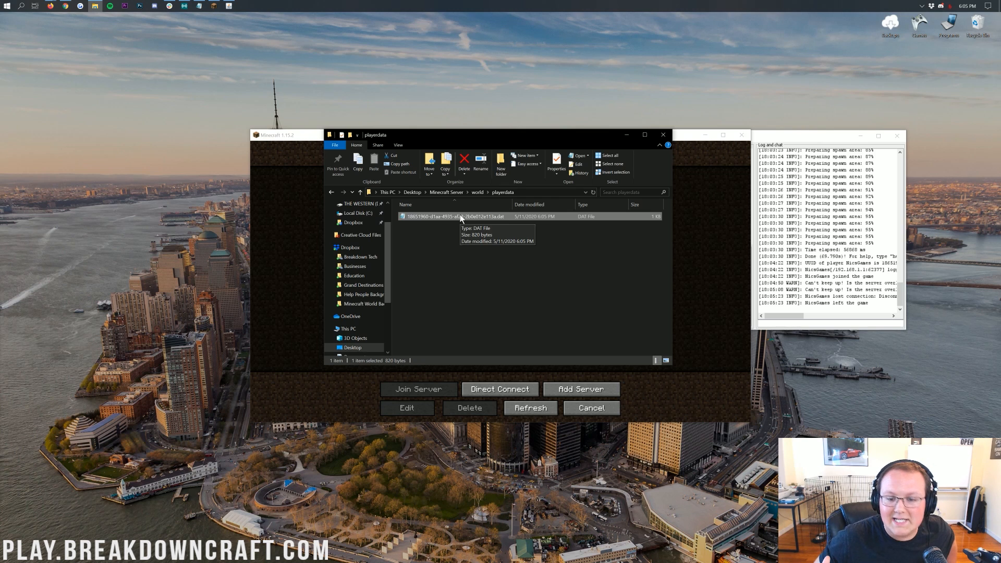
{"action": "left_click", "coordinate": [464, 161]}
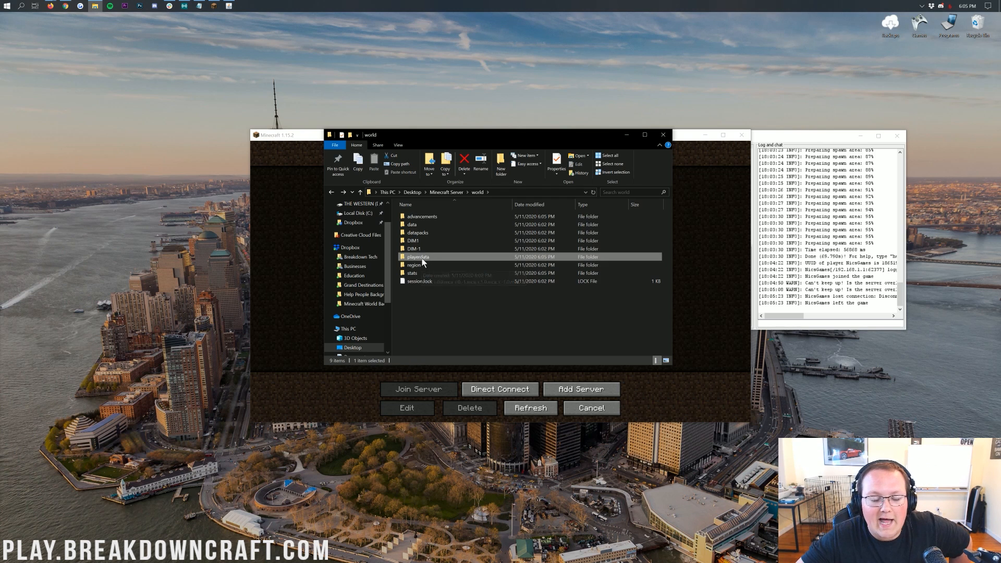
{"action": "mouse_move", "coordinate": [418, 256]}
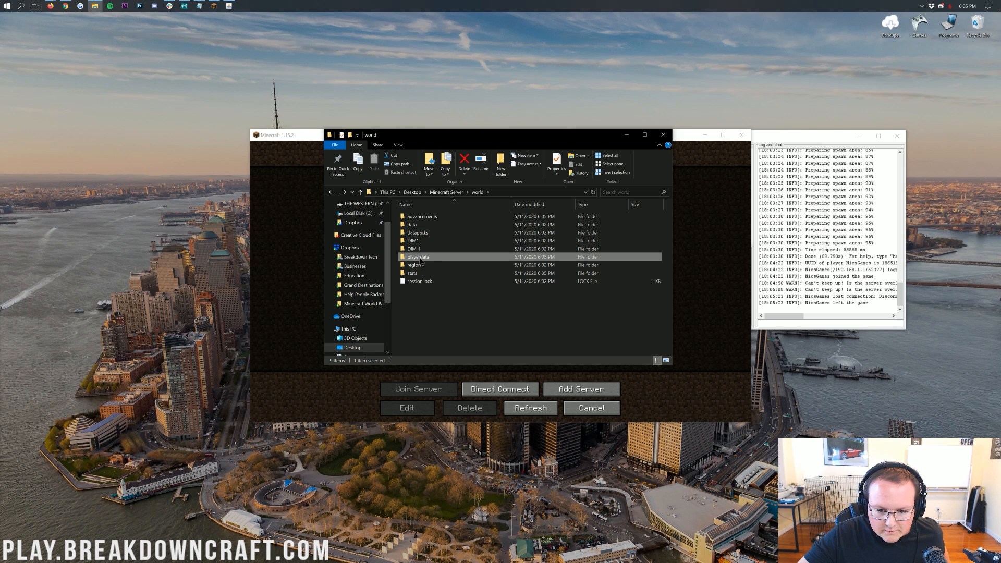
{"action": "mouse_move", "coordinate": [419, 257]}
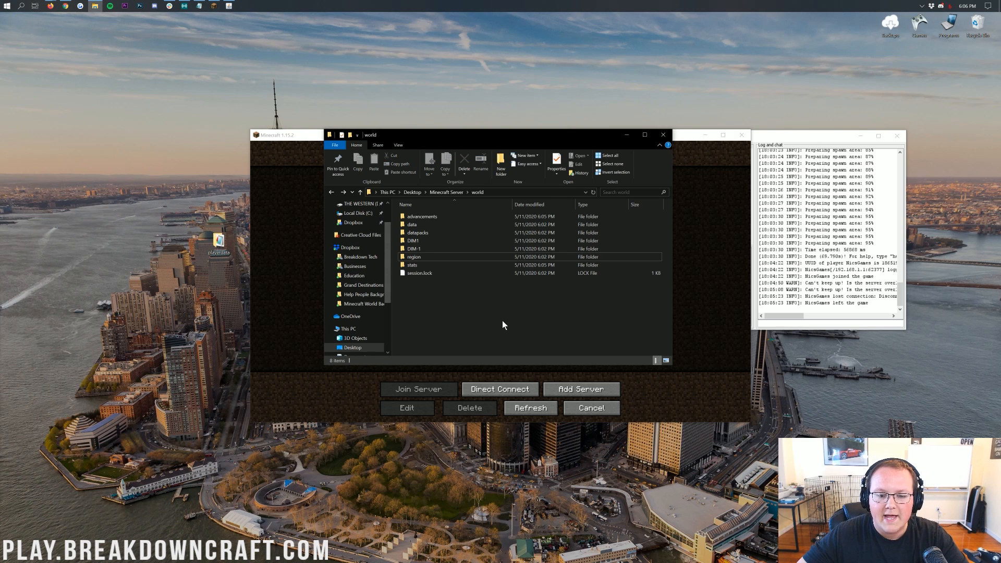
Inspect the world folder's advancements, data and stats subfolders before moving them out
{"action": "right_click", "coordinate": [413, 241]}
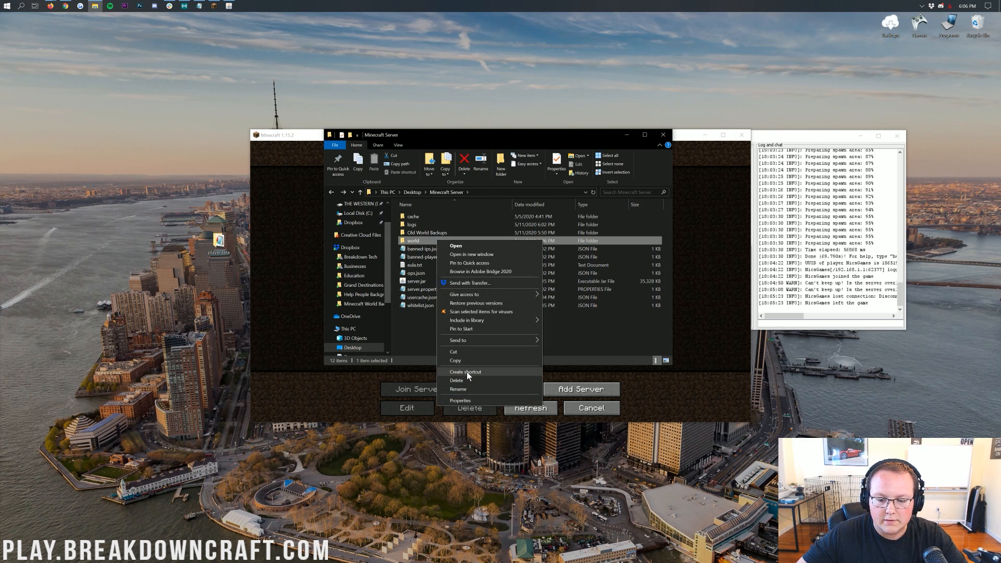
{"action": "left_click", "coordinate": [457, 380]}
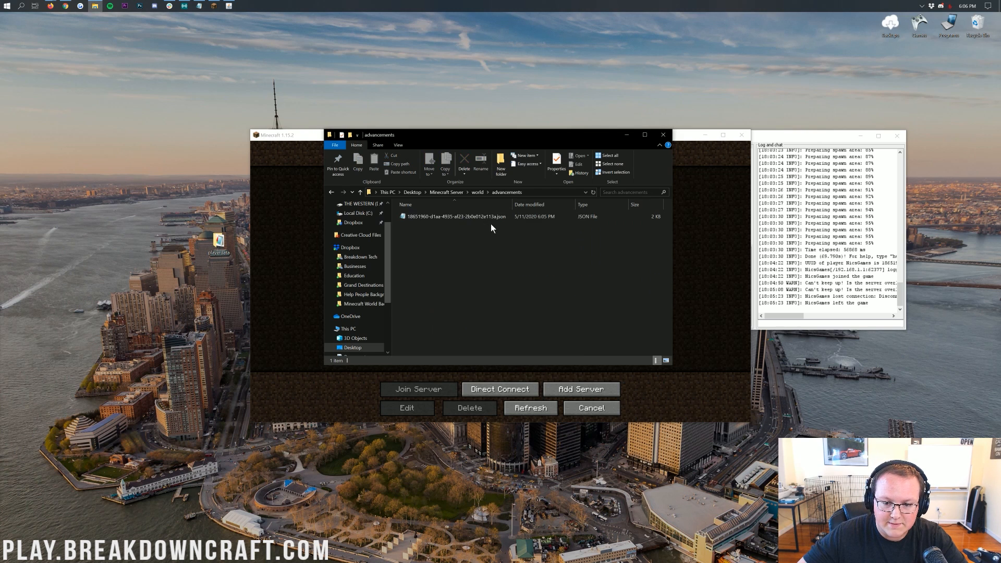
{"action": "left_click", "coordinate": [365, 192]}
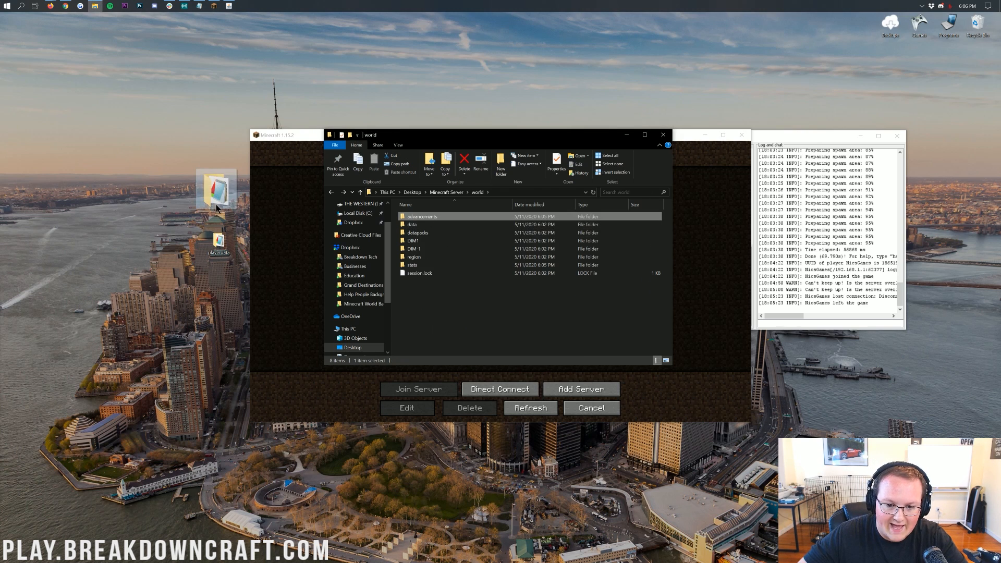
{"action": "double_click", "coordinate": [413, 224]}
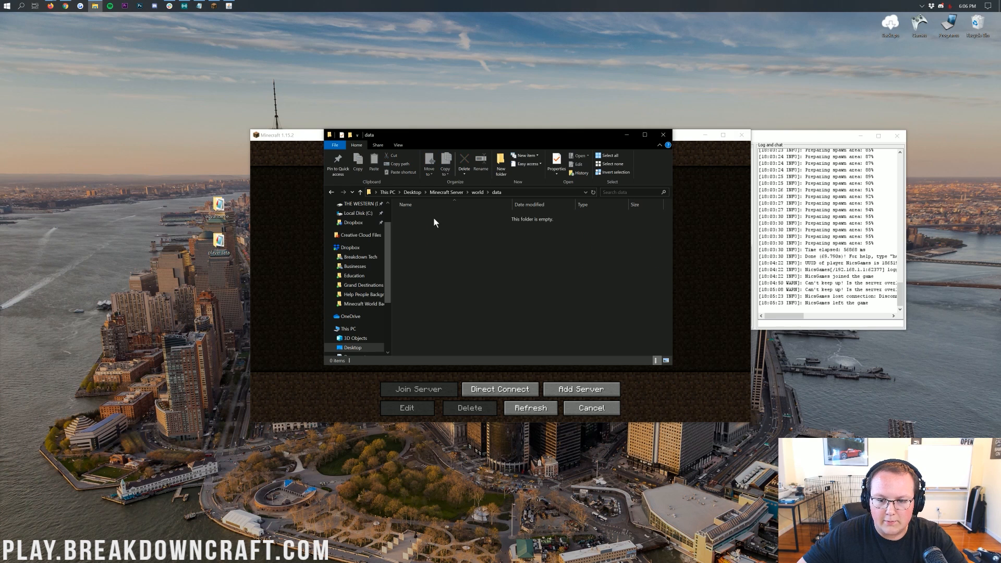
{"action": "left_click", "coordinate": [497, 191]}
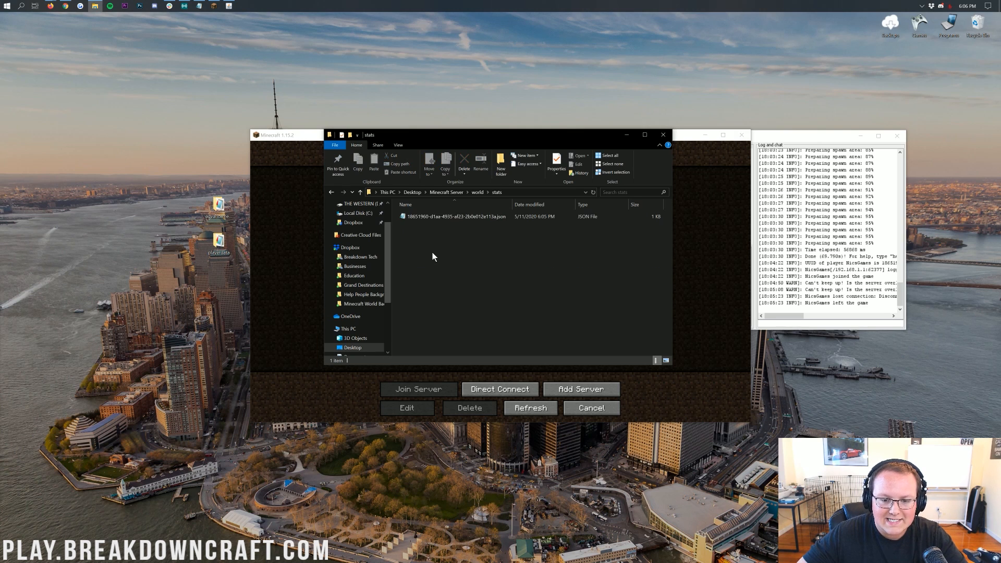
Leave advancements and stats on the desktop and return up to the Minecraft Server folder
{"action": "left_click", "coordinate": [365, 192]}
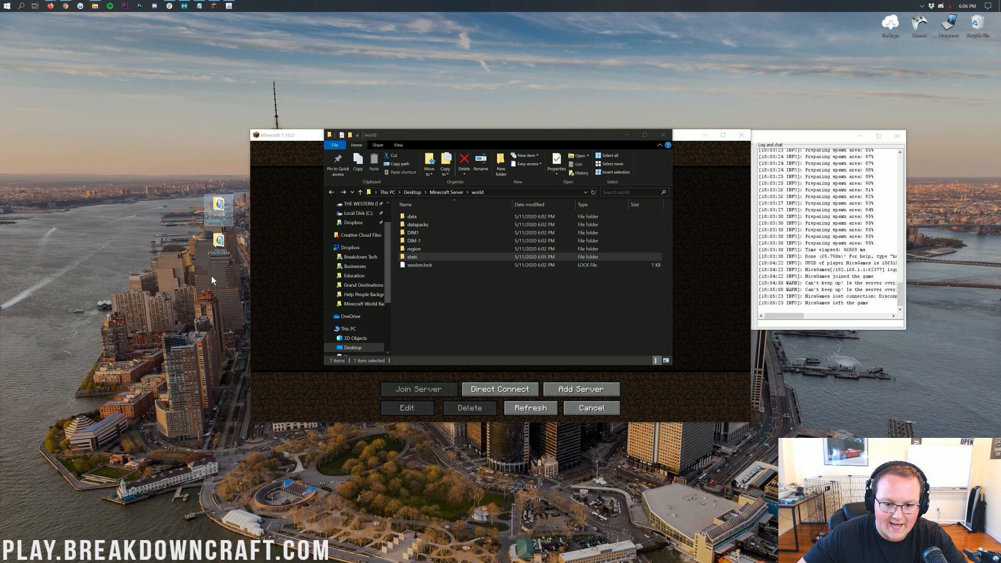
{"action": "left_click", "coordinate": [366, 192]}
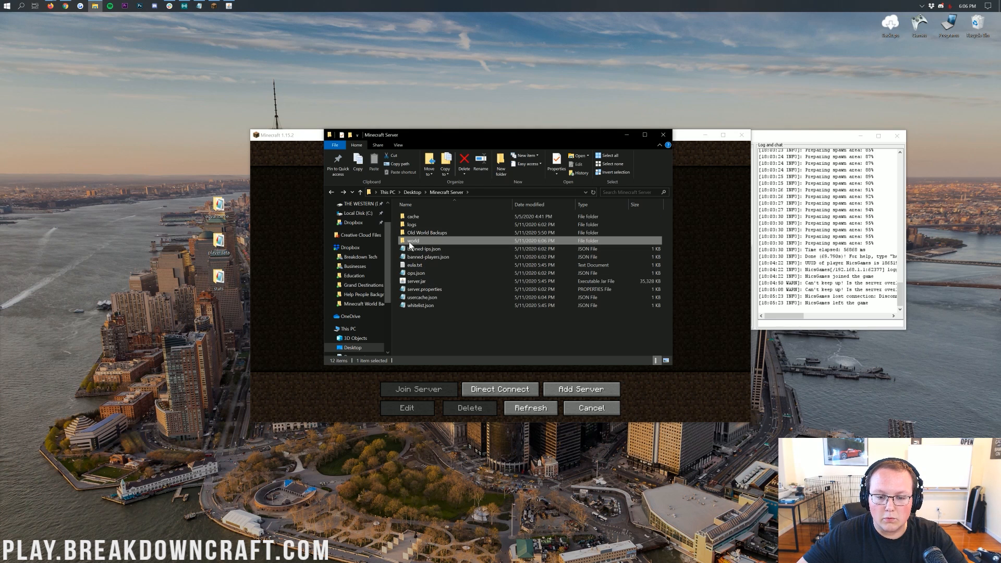
Delete the old world folder, retrying past the Folder In Use warning, then select server.jar
{"action": "right_click", "coordinate": [413, 241]}
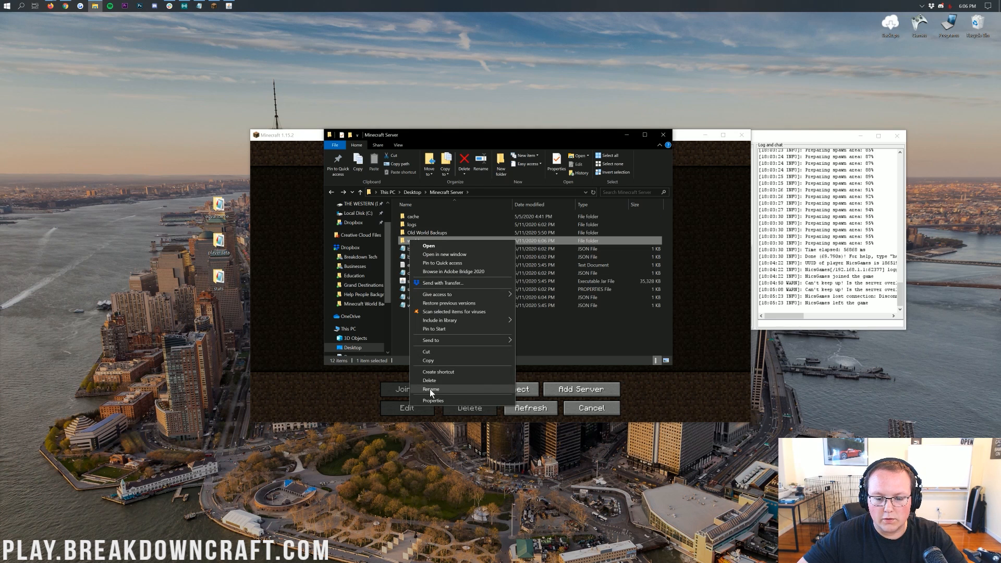
{"action": "left_click", "coordinate": [431, 389]}
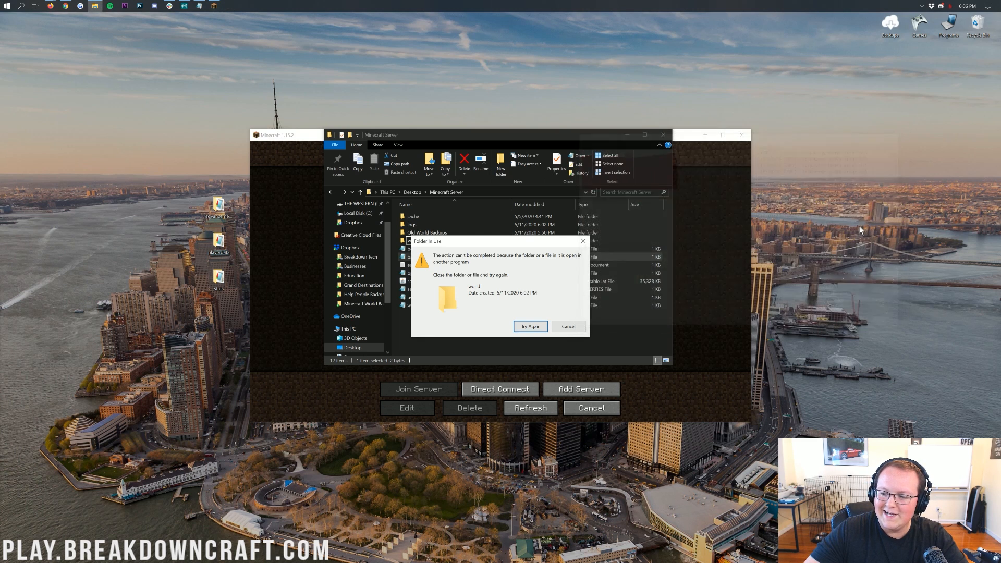
{"action": "left_click", "coordinate": [567, 326]}
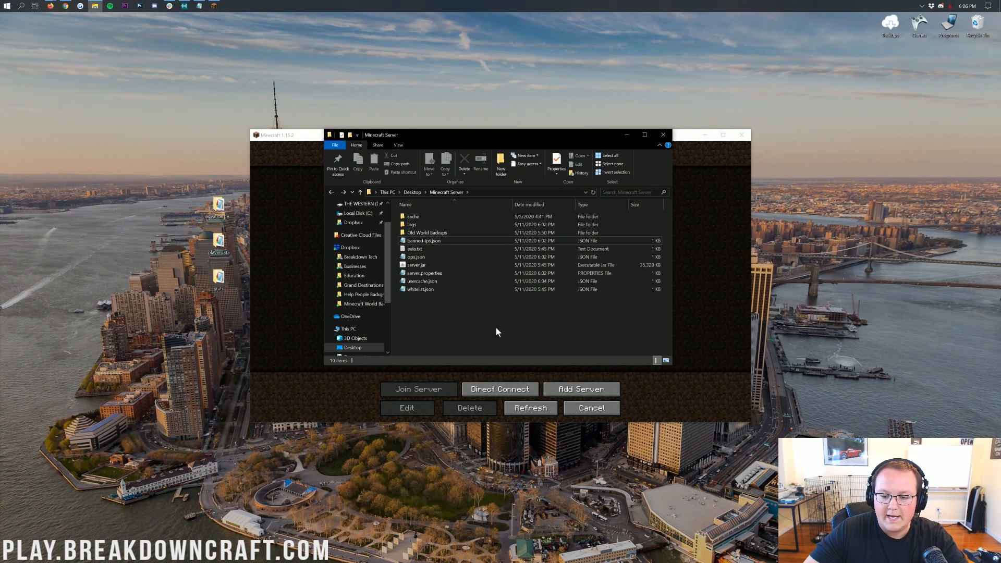
{"action": "left_click", "coordinate": [416, 264]}
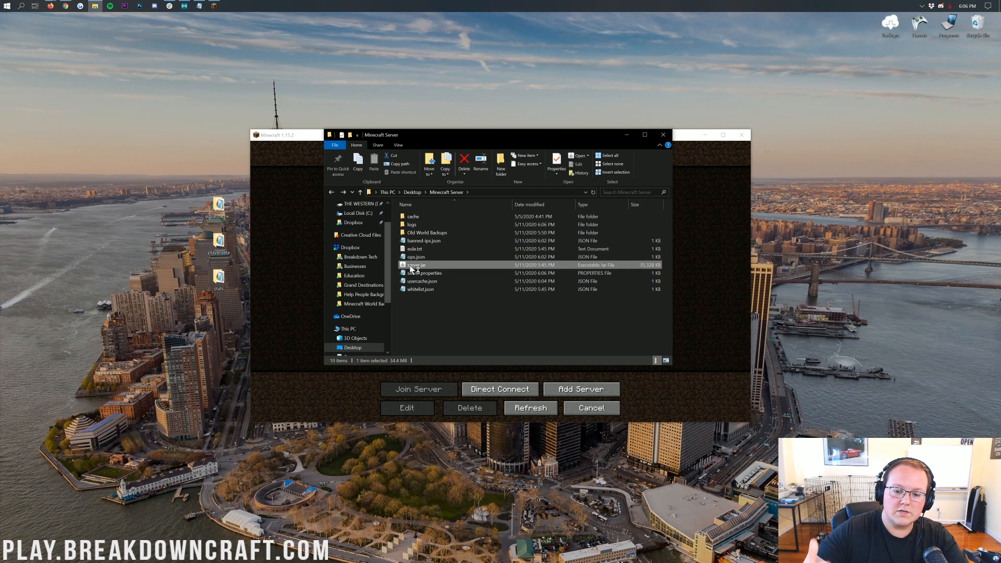
{"action": "mouse_move", "coordinate": [229, 176]}
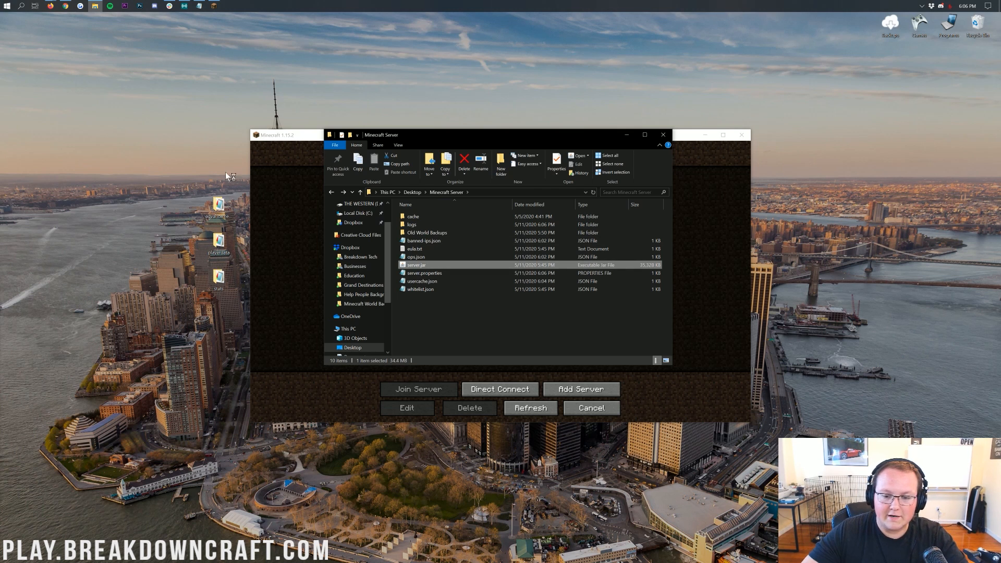
Launch server.jar to regenerate a fresh world folder and check its contents
{"action": "double_click", "coordinate": [417, 265]}
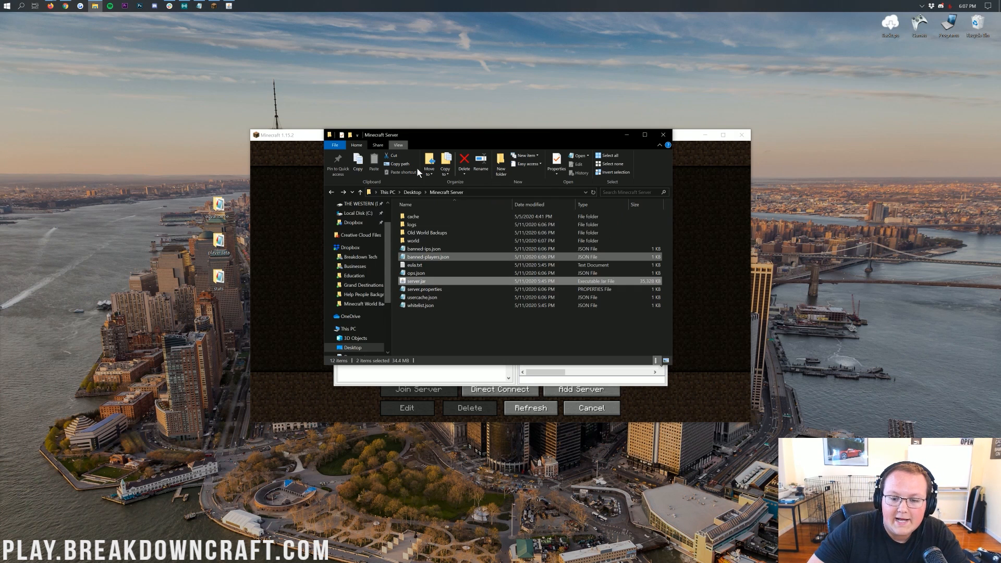
{"action": "double_click", "coordinate": [413, 241]}
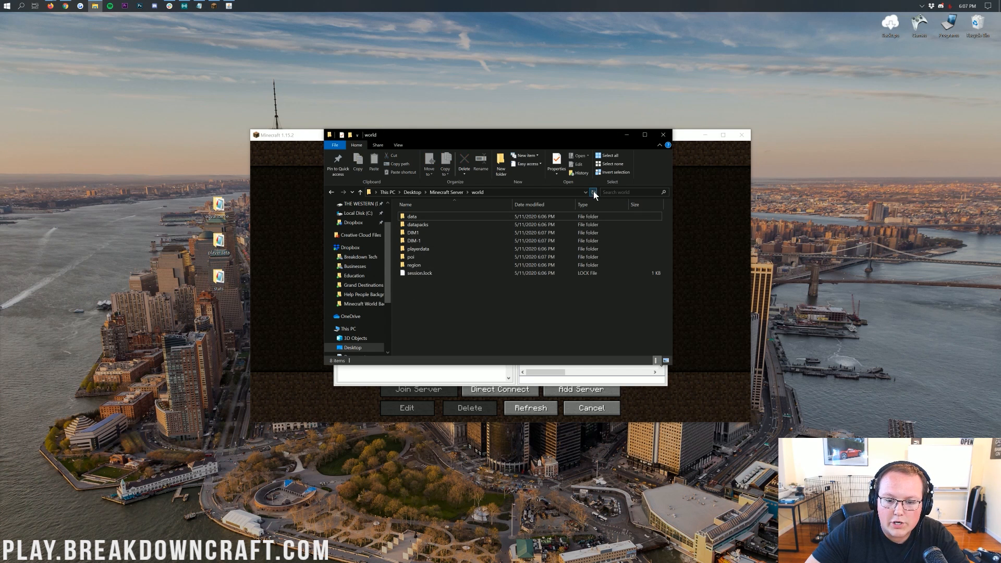
{"action": "left_click", "coordinate": [366, 192]}
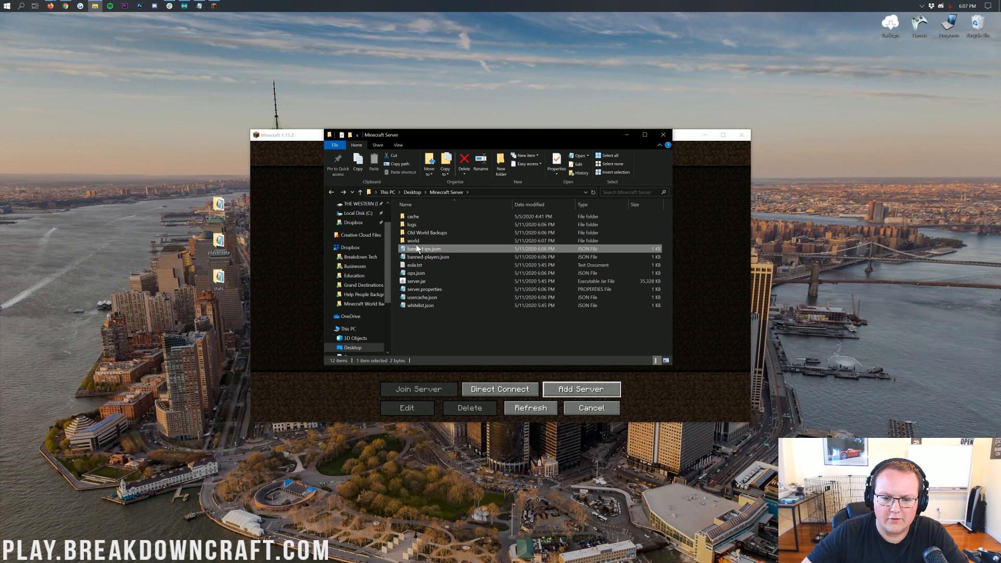
Check the new world's playerdata folder, then relaunch server.jar so the server loads the new world
{"action": "double_click", "coordinate": [413, 240]}
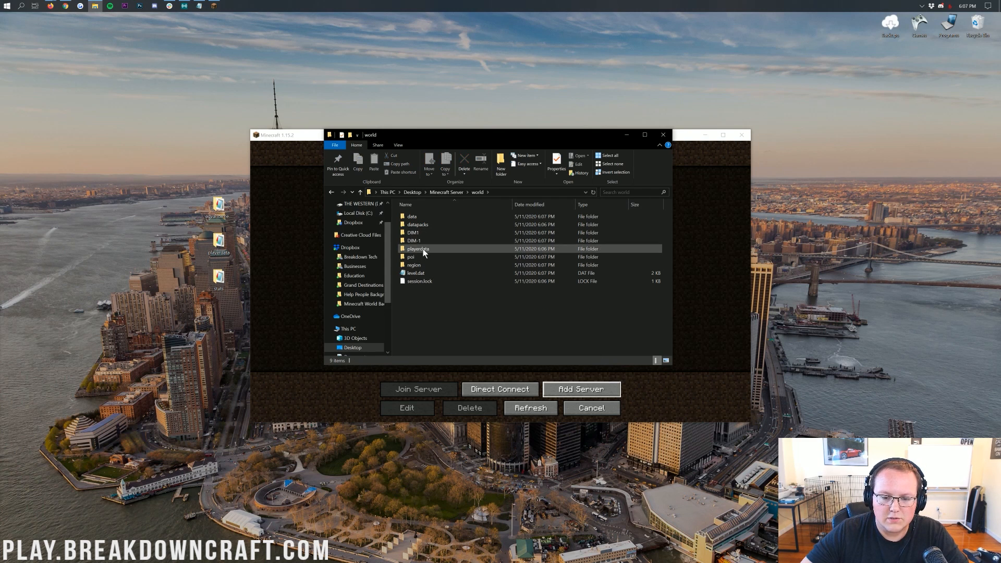
{"action": "left_click", "coordinate": [417, 248]}
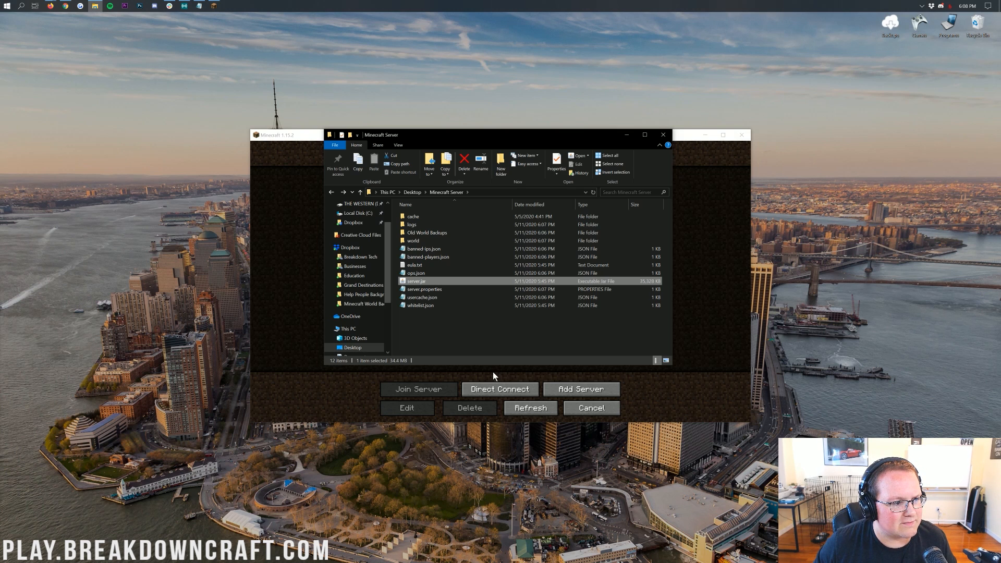
{"action": "double_click", "coordinate": [416, 281]}
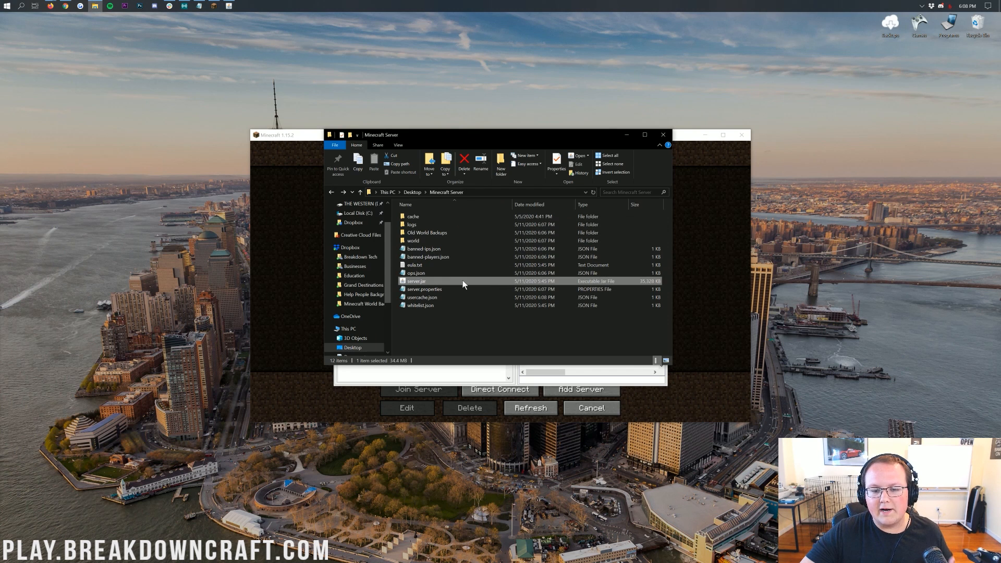
{"action": "mouse_move", "coordinate": [451, 297]}
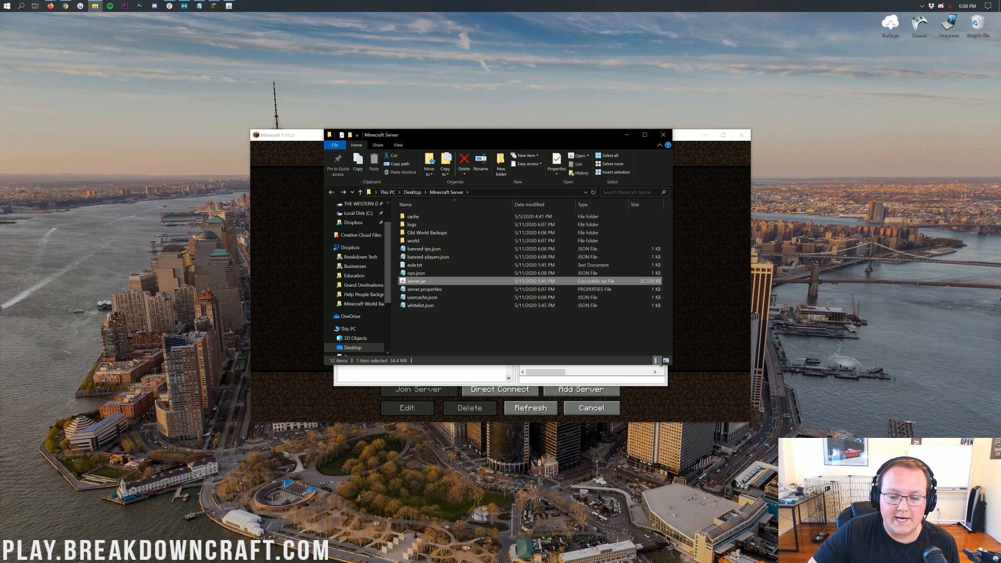
{"action": "double_click", "coordinate": [416, 281]}
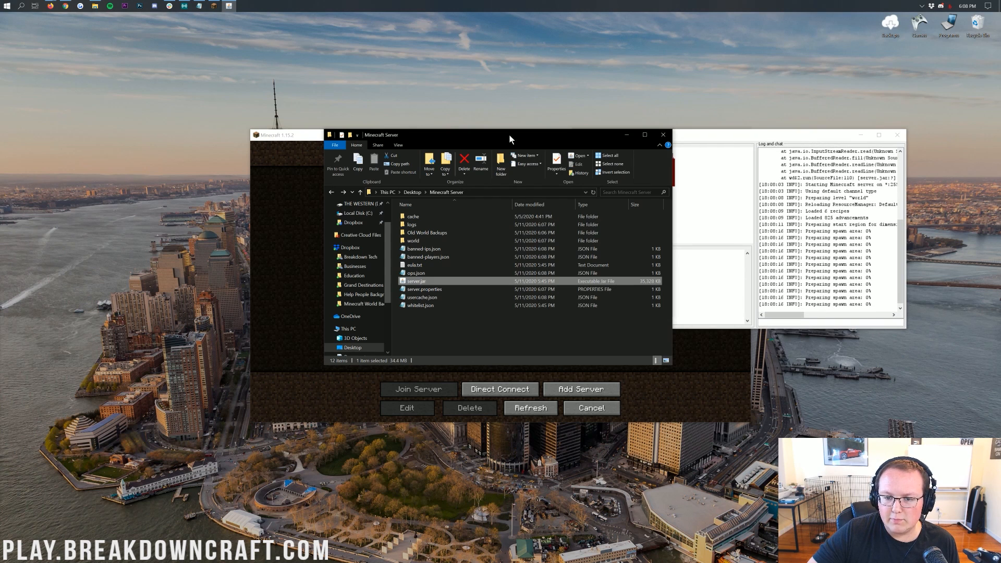
{"action": "mouse_move", "coordinate": [653, 360]}
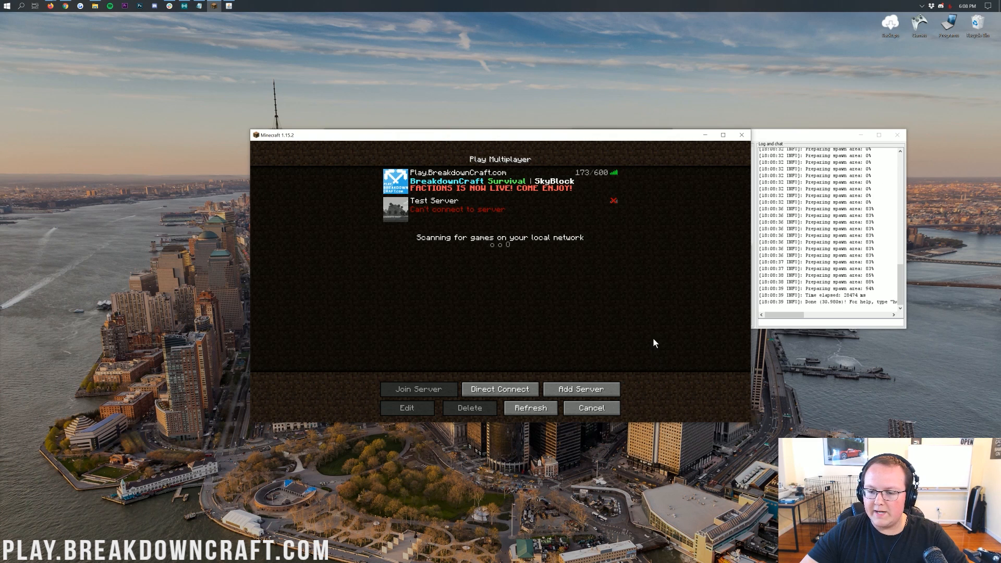
Join the Test Server and enter '/gamemode adventure' in chat
{"action": "left_click", "coordinate": [418, 389]}
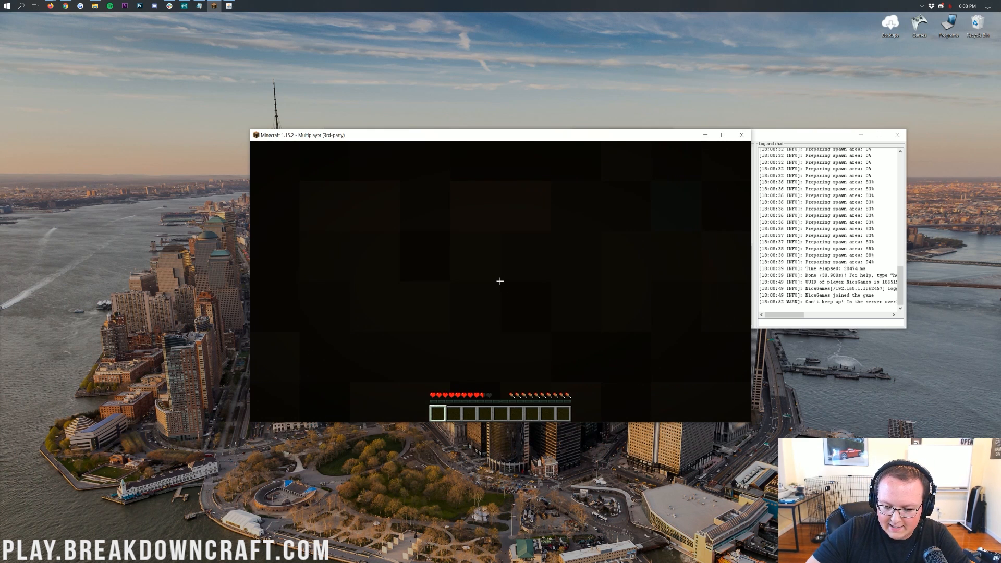
{"action": "type", "text": "/gamemode adventure"}
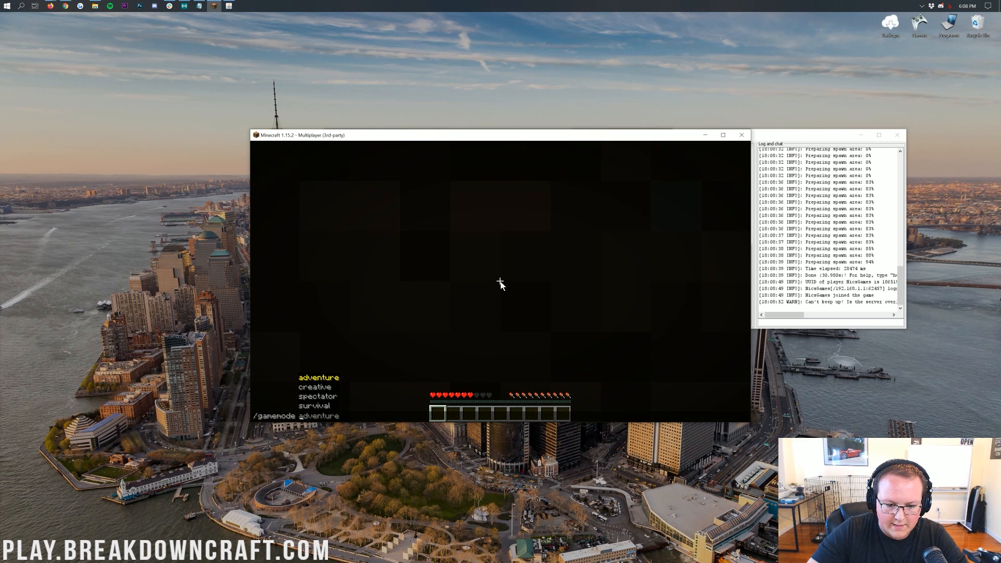